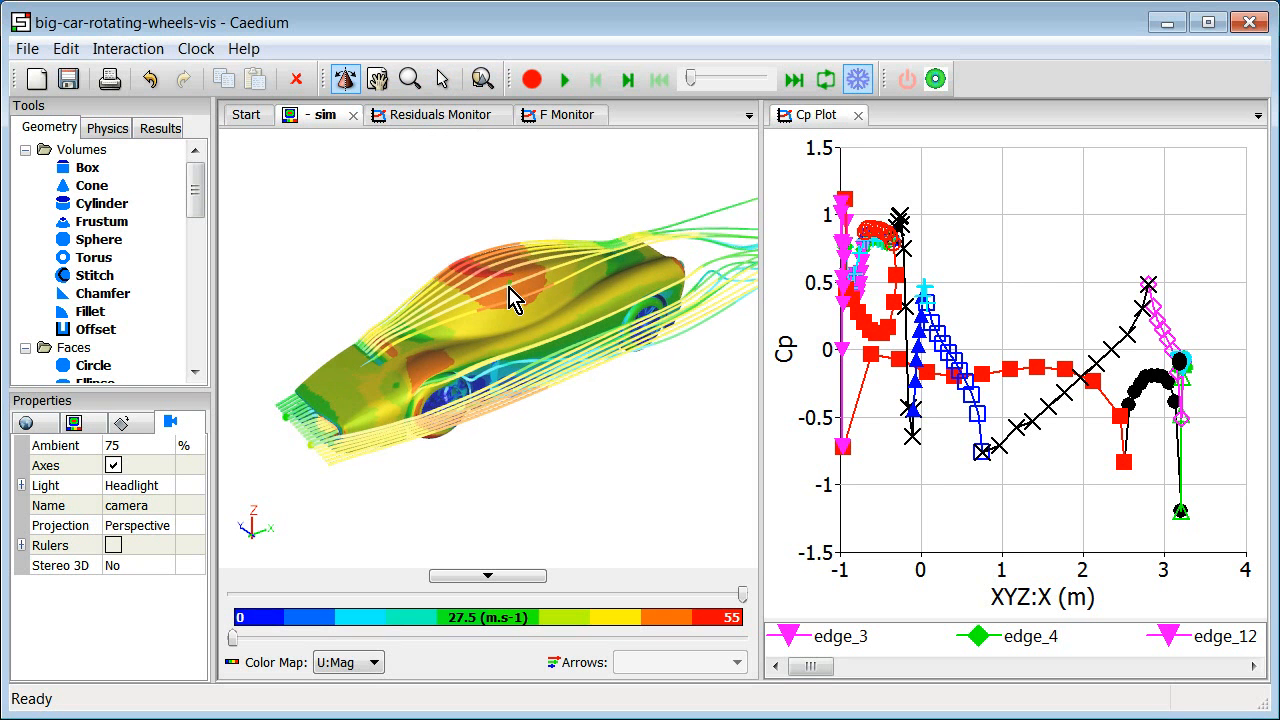
Step: Orbit the car streamline model to its side and back toward the original view
{"action": "left_click_drag", "start_coordinate": [515, 300], "coordinate": [463, 365]}
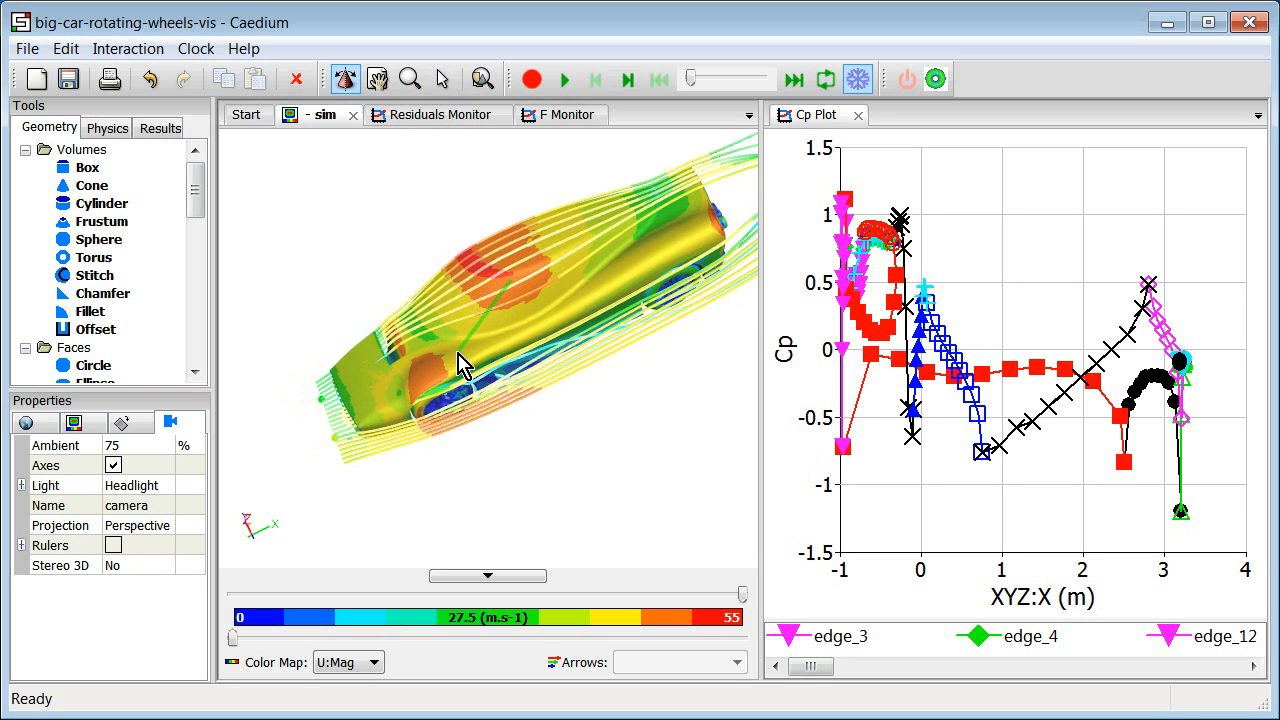
{"action": "left_click_drag", "start_coordinate": [460, 365], "coordinate": [420, 235]}
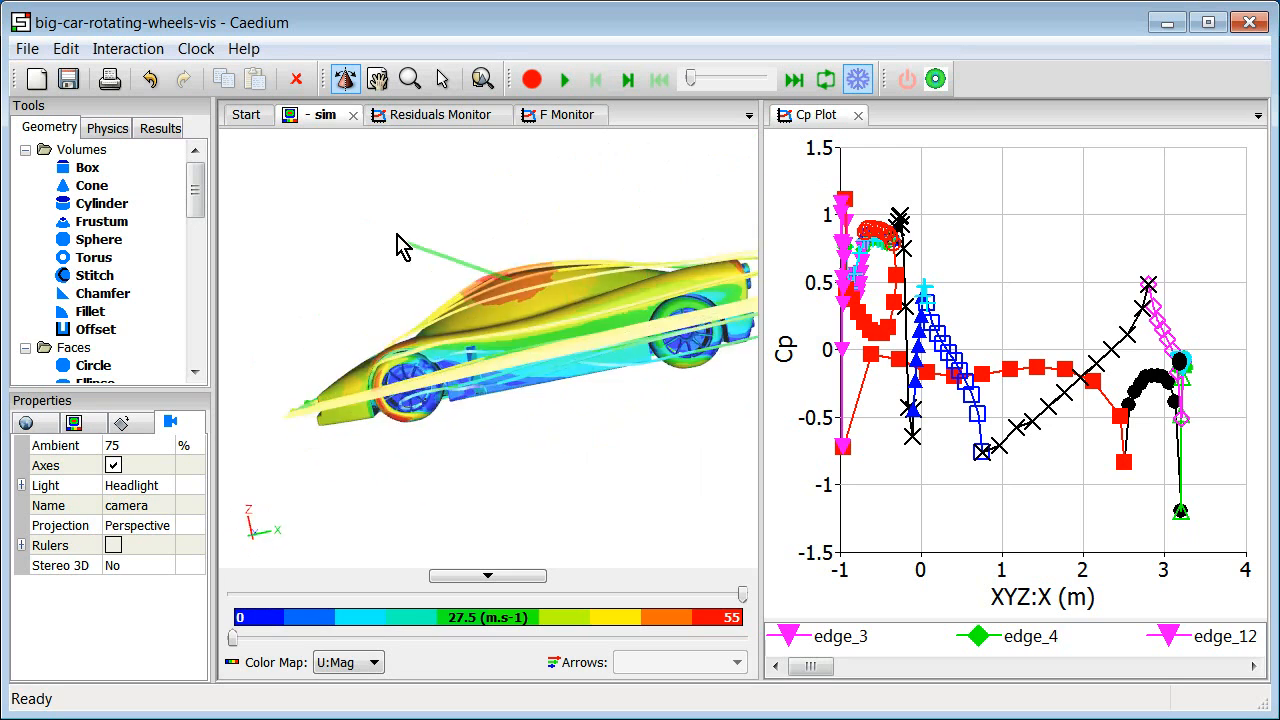
{"action": "left_click_drag", "start_coordinate": [403, 247], "coordinate": [540, 303]}
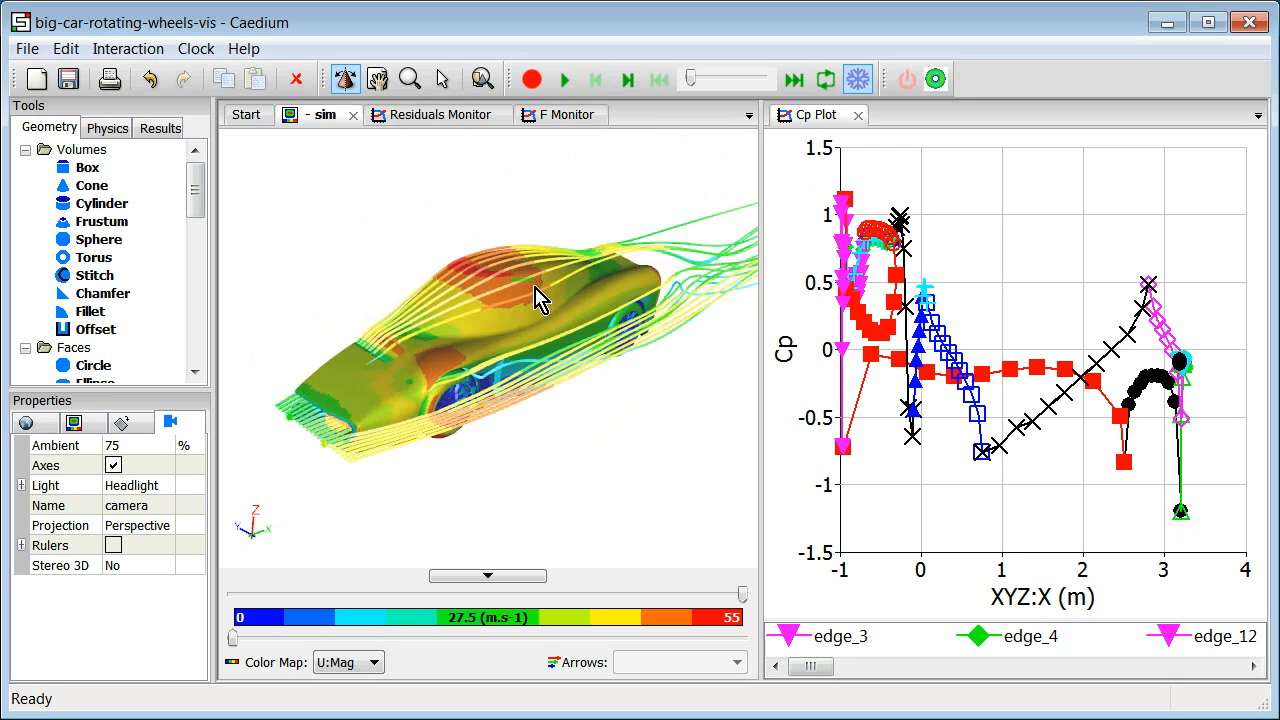
{"action": "left_click_drag", "start_coordinate": [540, 300], "coordinate": [470, 195]}
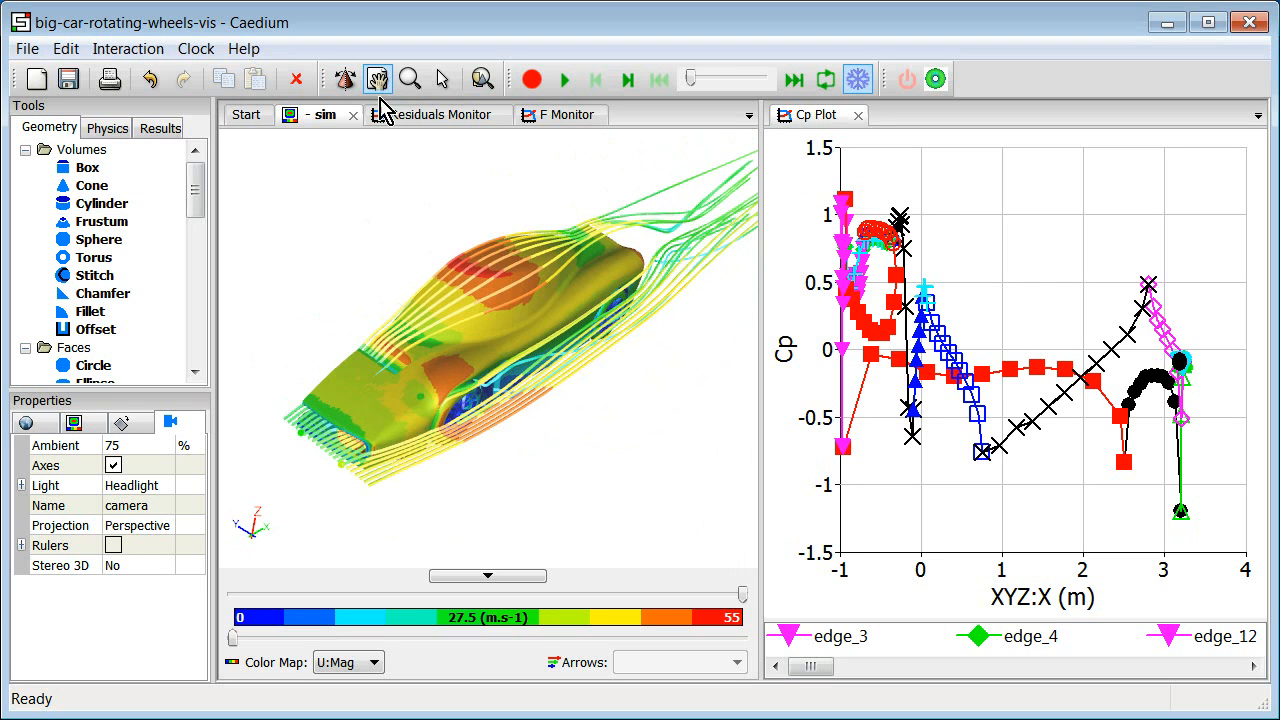
{"action": "mouse_move", "coordinate": [518, 295]}
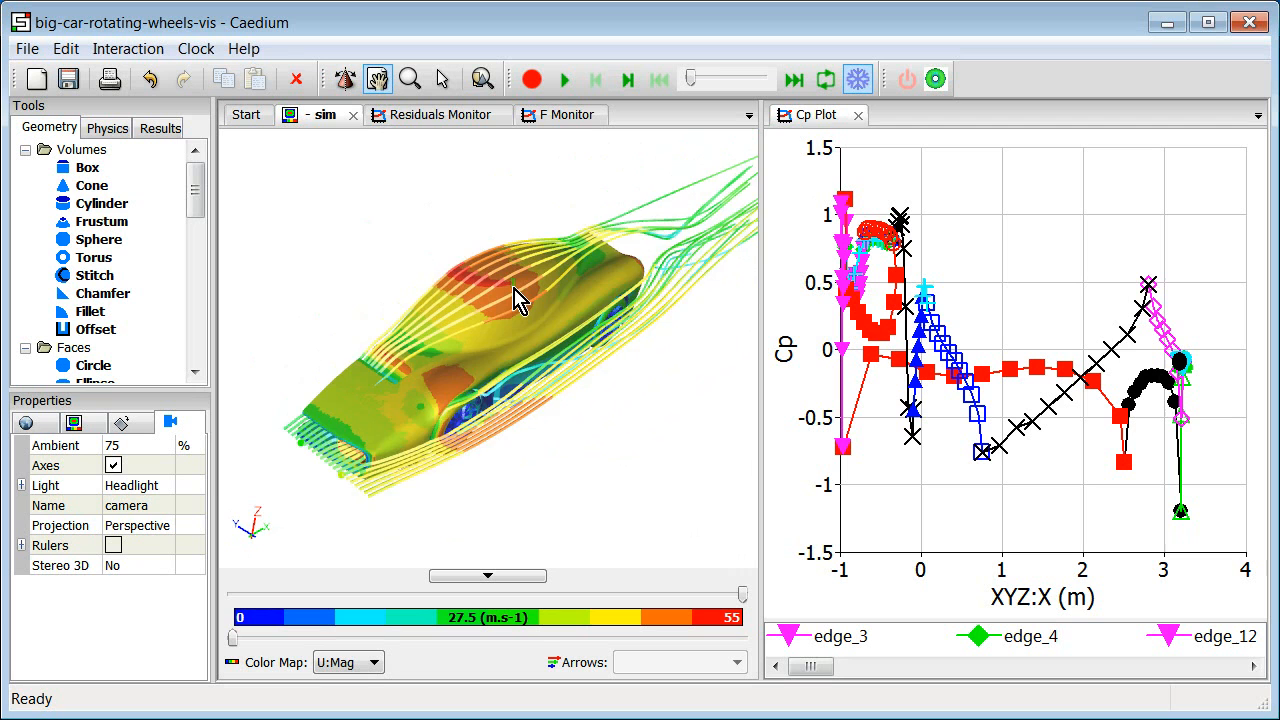
Step: Pan the car upper right, then back left to settle near centre
{"action": "left_click_drag", "start_coordinate": [520, 300], "coordinate": [670, 195]}
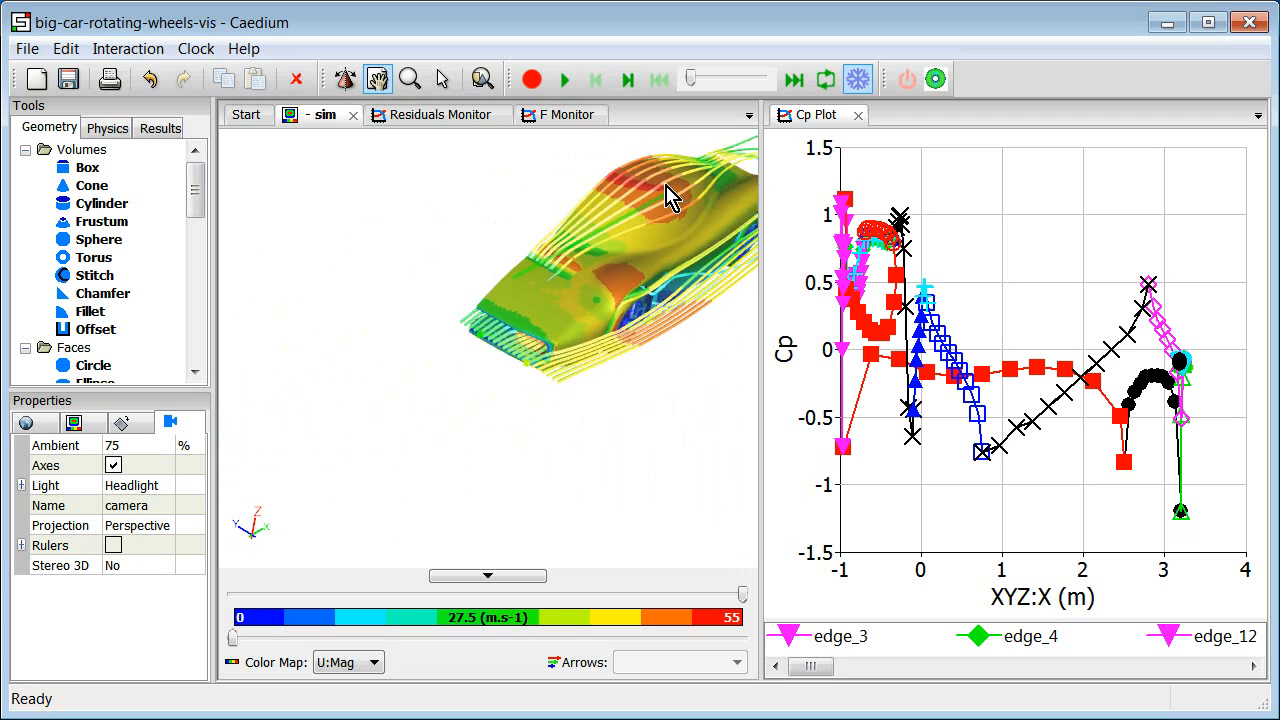
{"action": "left_click_drag", "start_coordinate": [670, 196], "coordinate": [545, 215]}
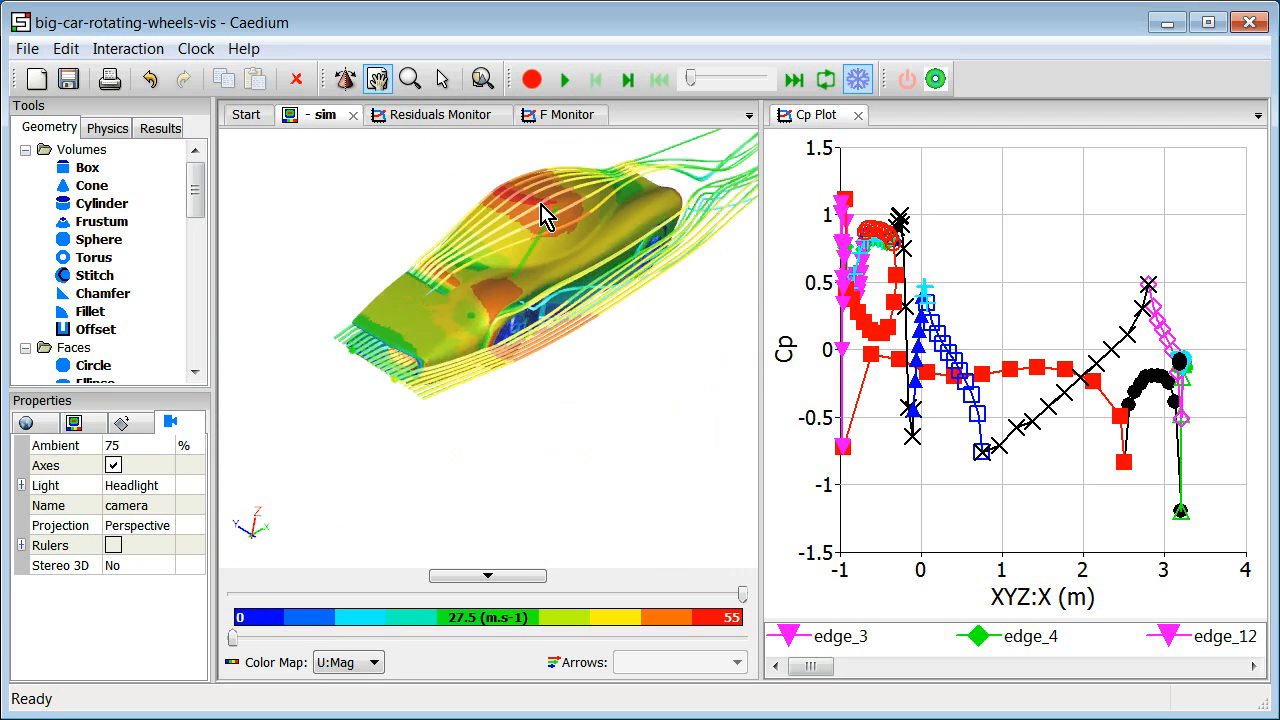
{"action": "left_click_drag", "start_coordinate": [545, 215], "coordinate": [455, 225]}
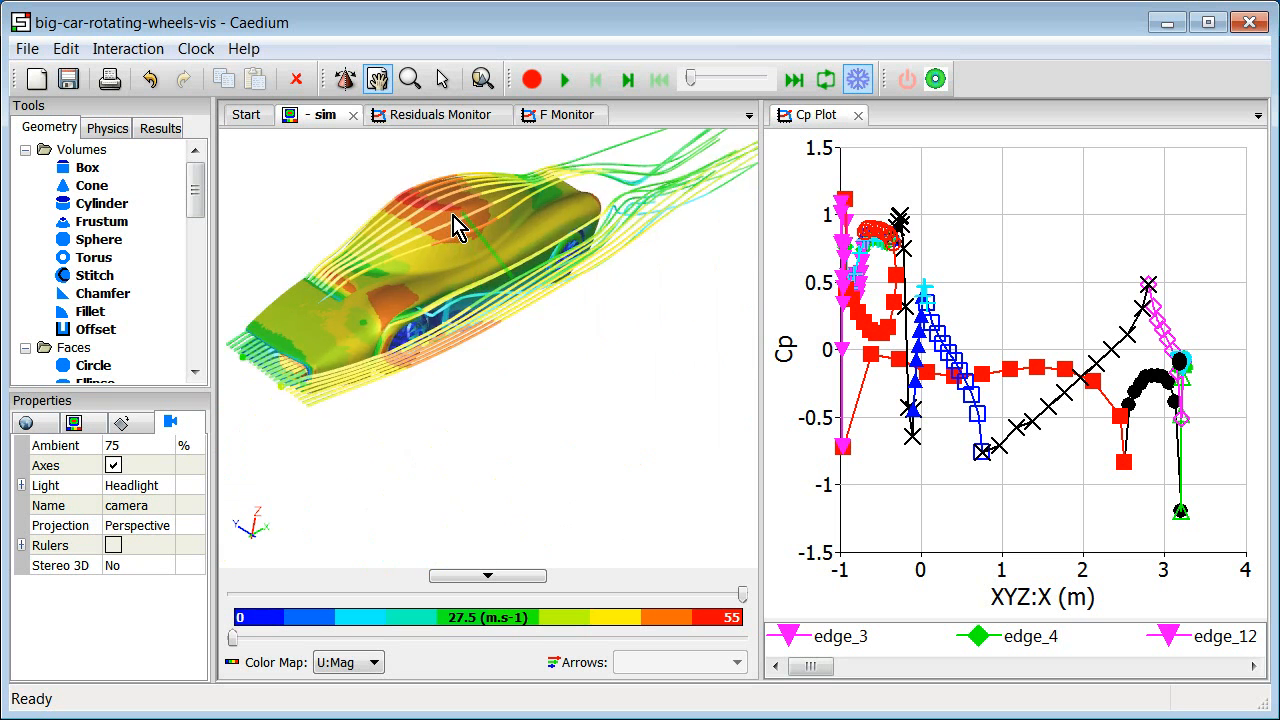
{"action": "left_click_drag", "start_coordinate": [455, 225], "coordinate": [450, 315]}
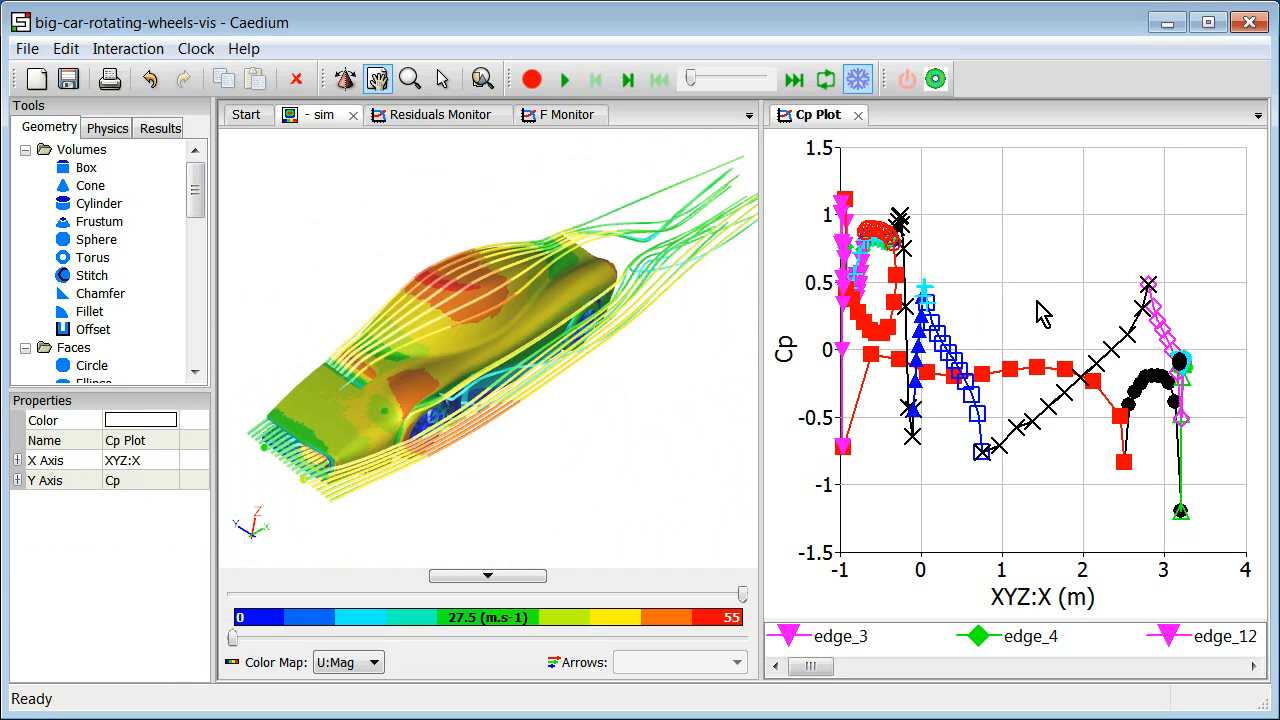
{"action": "mouse_move", "coordinate": [997, 318]}
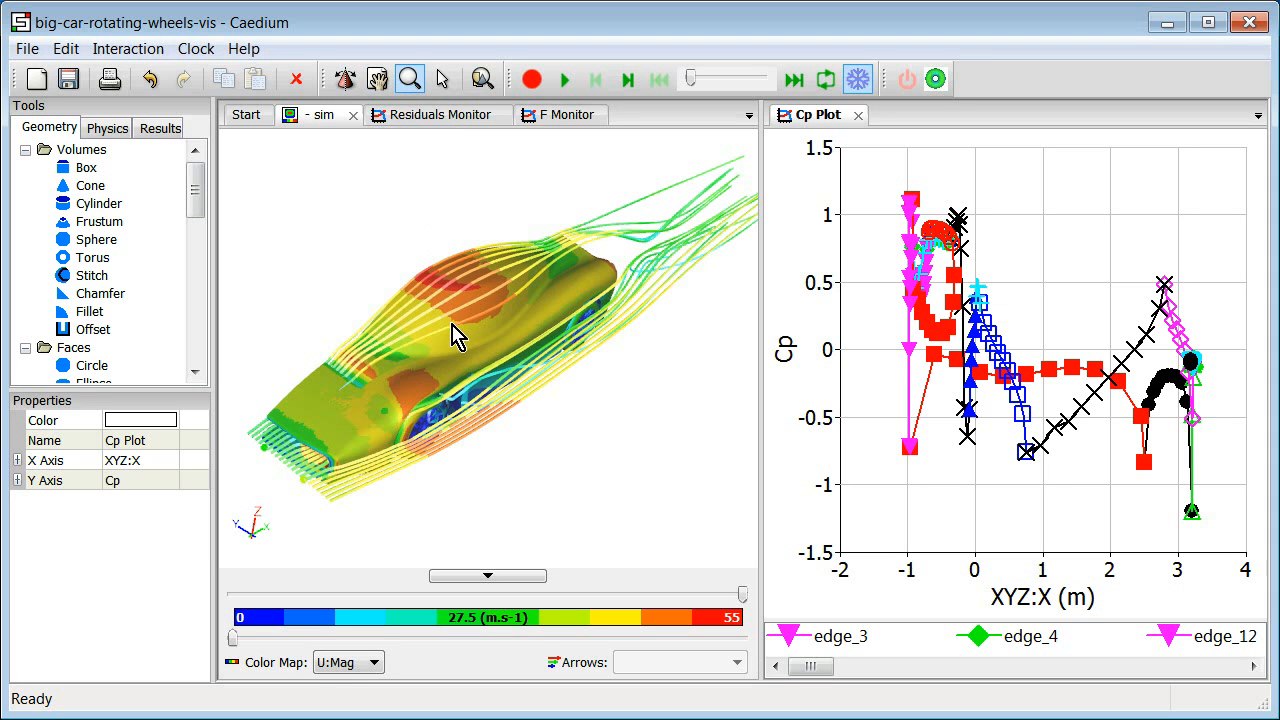
{"action": "mouse_move", "coordinate": [473, 309]}
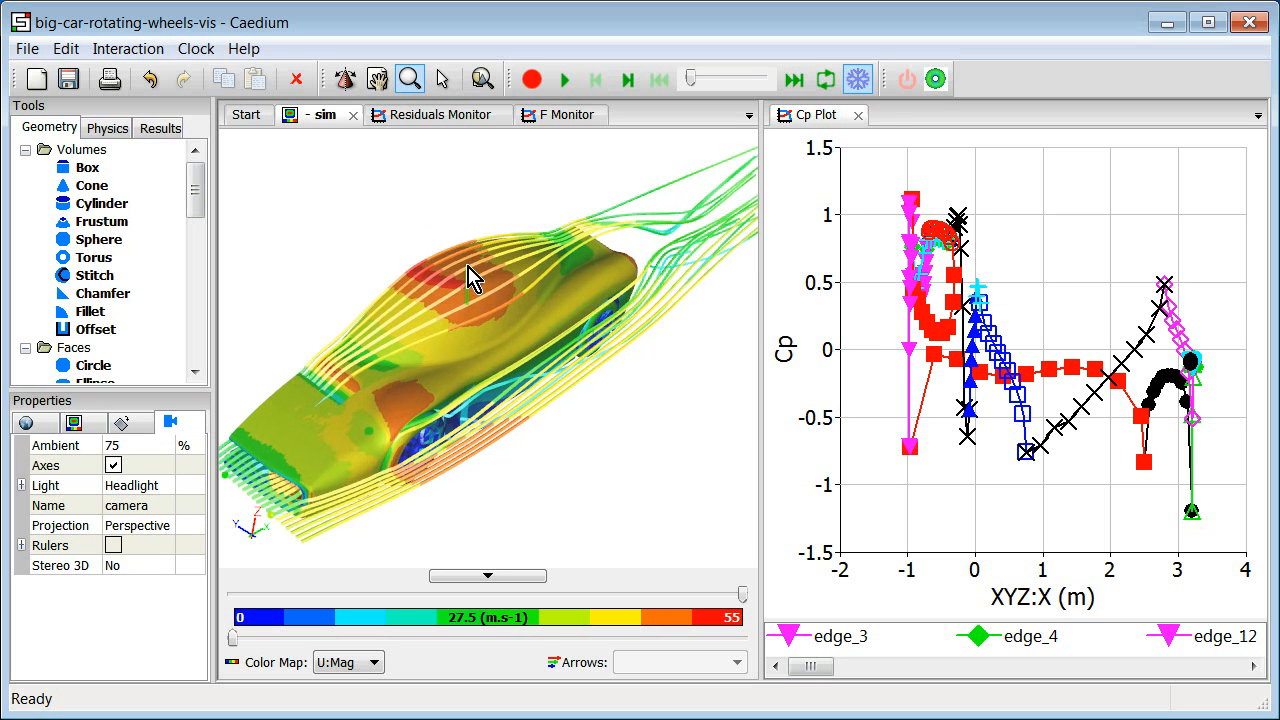
Step: Zoom in on the car roof, out to the whole car, then back in on the body
{"action": "left_click_drag", "start_coordinate": [475, 278], "coordinate": [465, 170]}
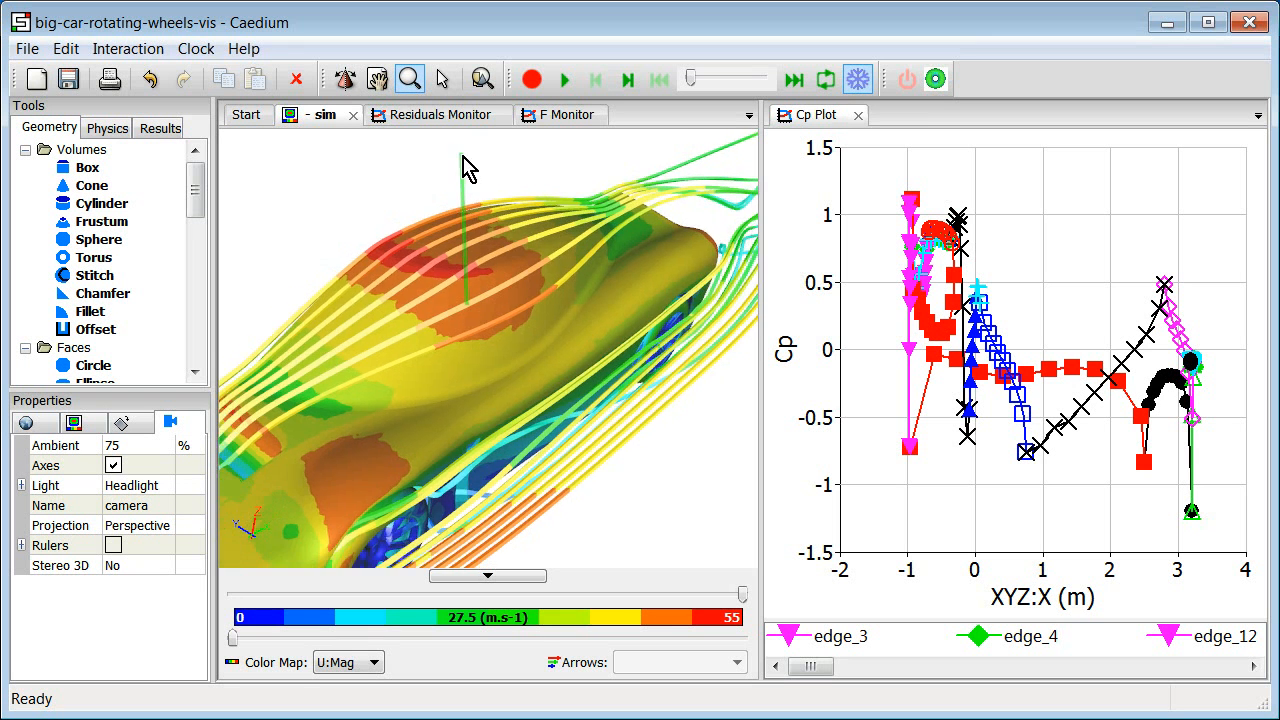
{"action": "left_click_drag", "start_coordinate": [470, 165], "coordinate": [475, 388]}
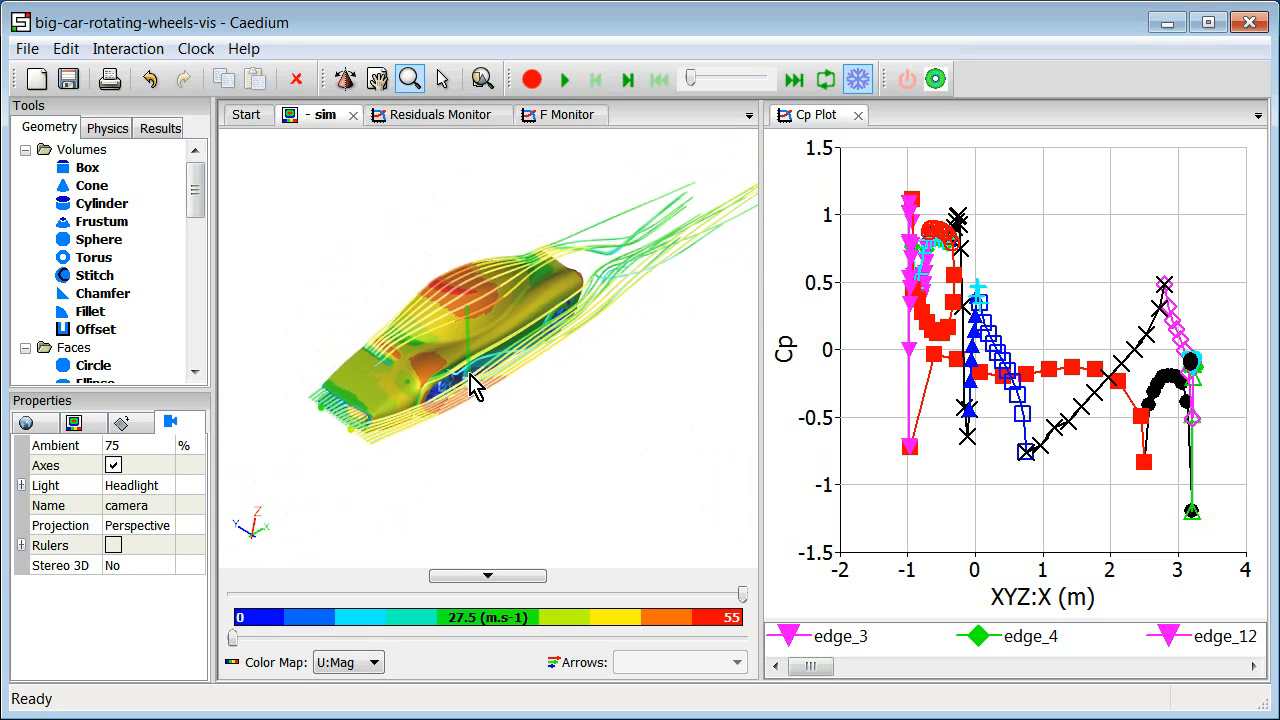
{"action": "left_click_drag", "start_coordinate": [475, 388], "coordinate": [475, 503]}
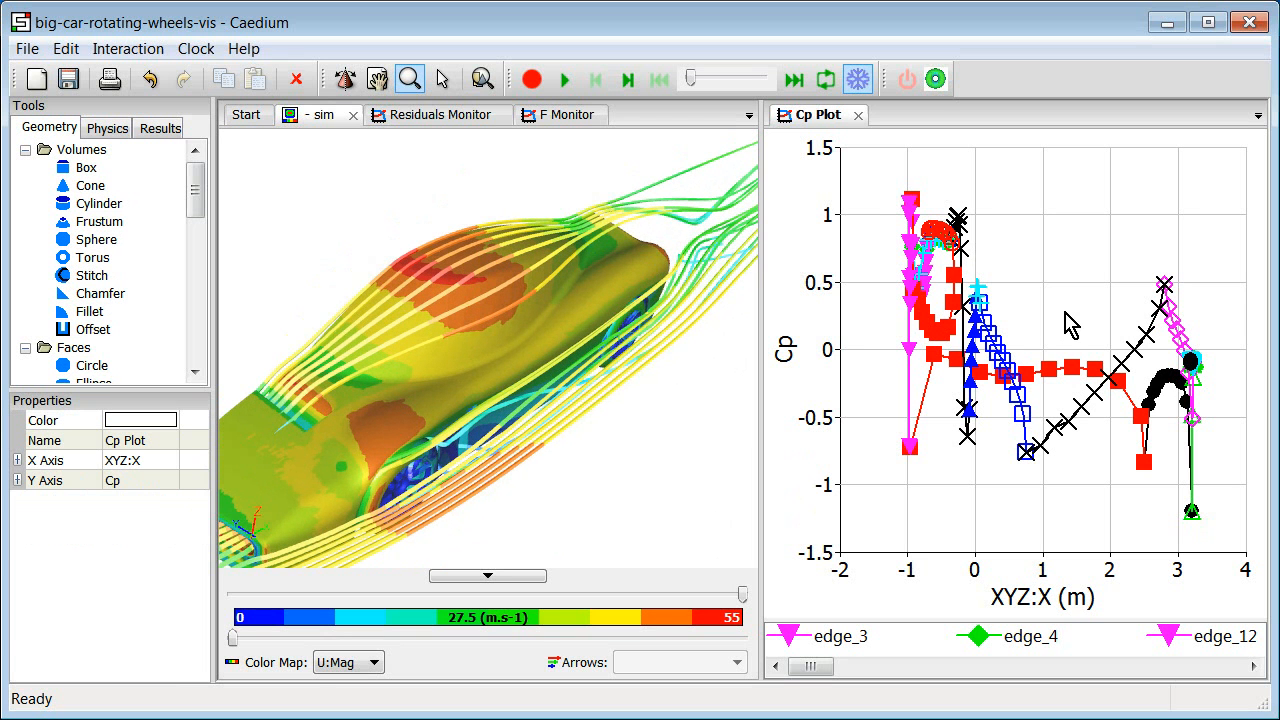
{"action": "mouse_move", "coordinate": [1050, 330]}
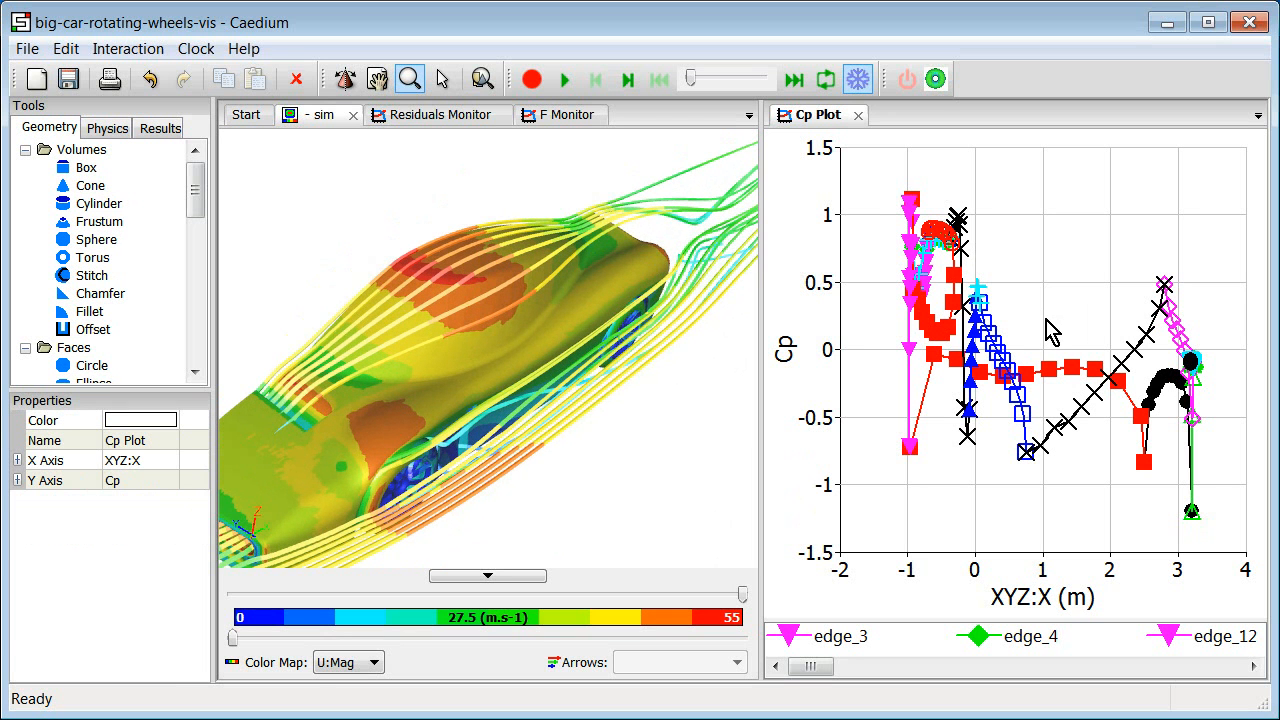
{"action": "mouse_move", "coordinate": [1040, 340]}
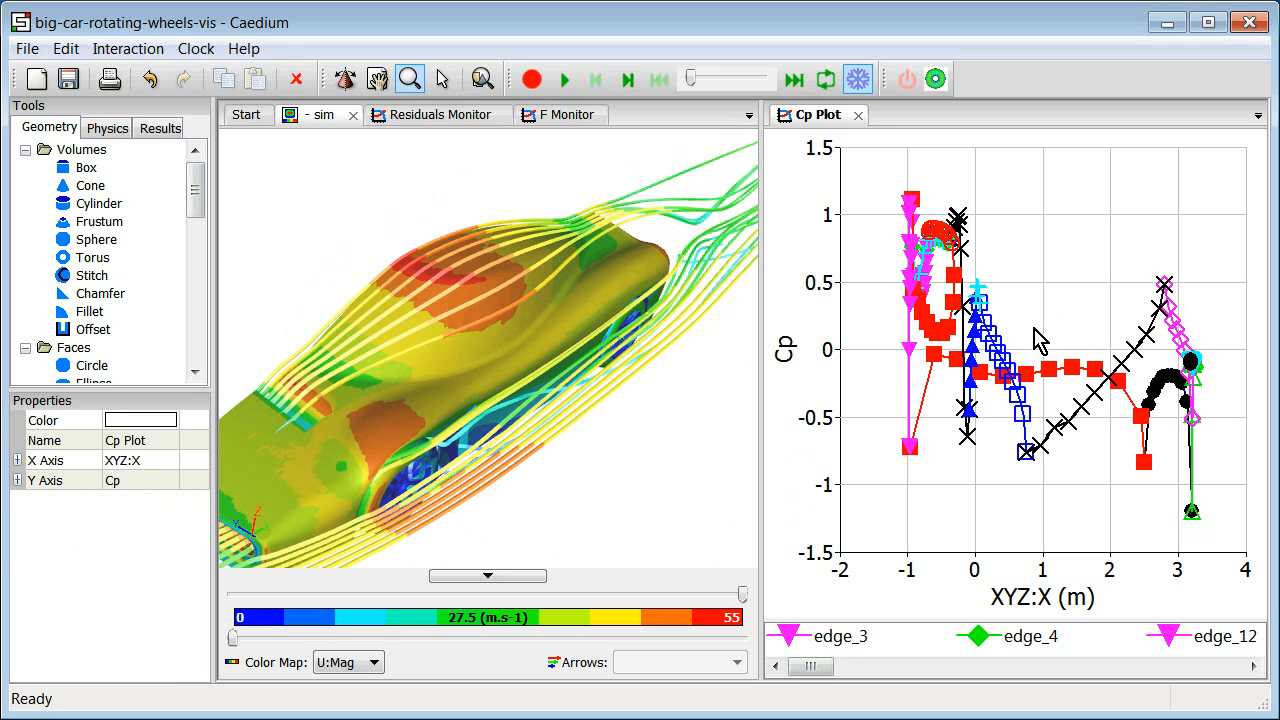
{"action": "mouse_move", "coordinate": [1041, 317]}
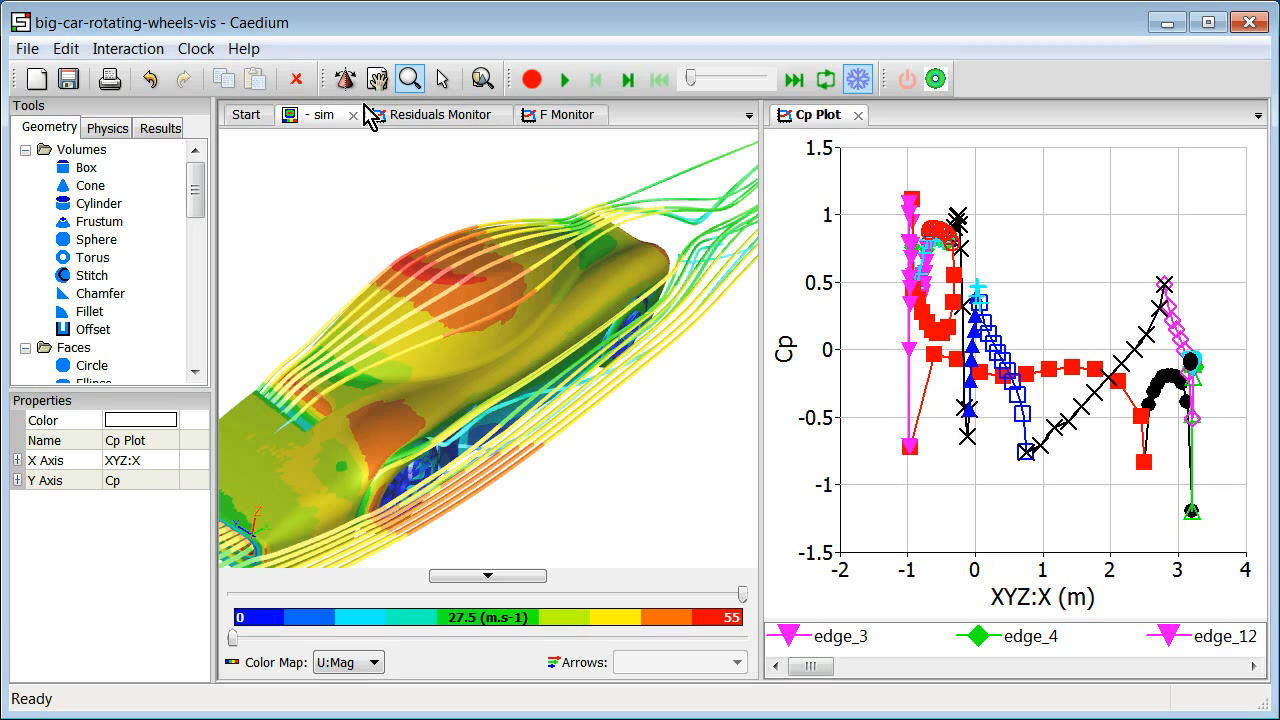
{"action": "mouse_move", "coordinate": [443, 78]}
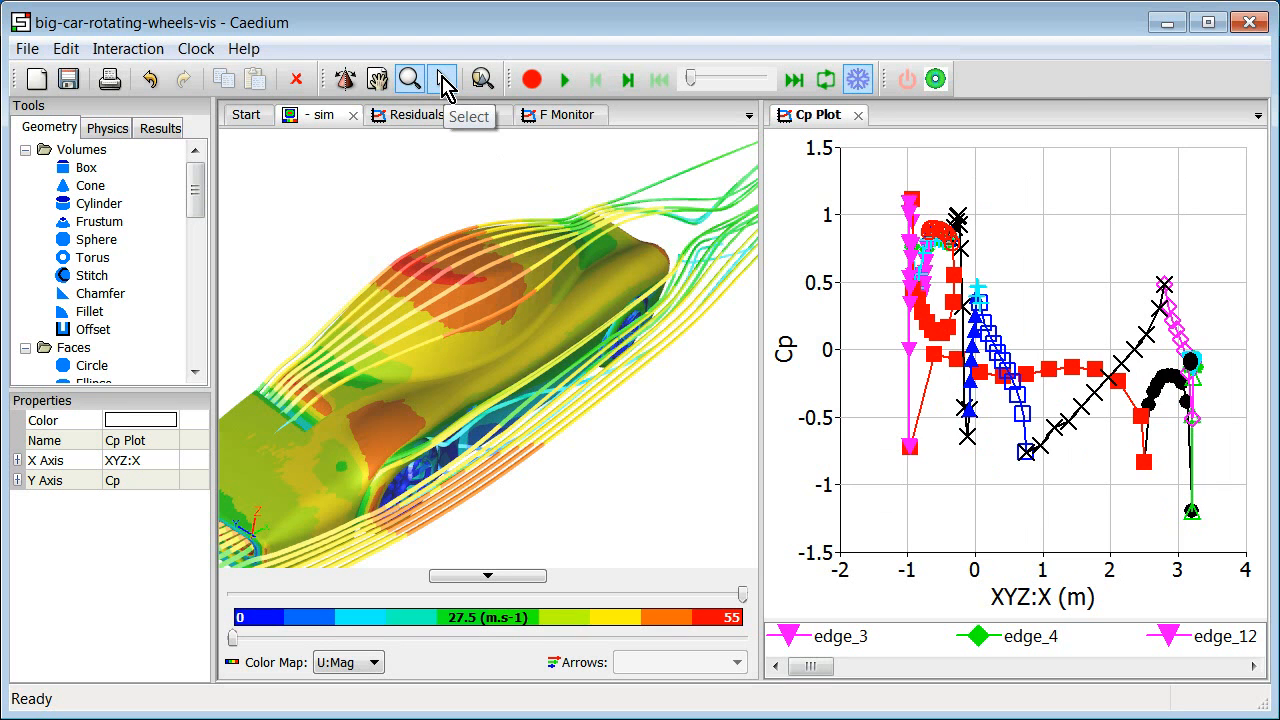
{"action": "mouse_move", "coordinate": [443, 79]}
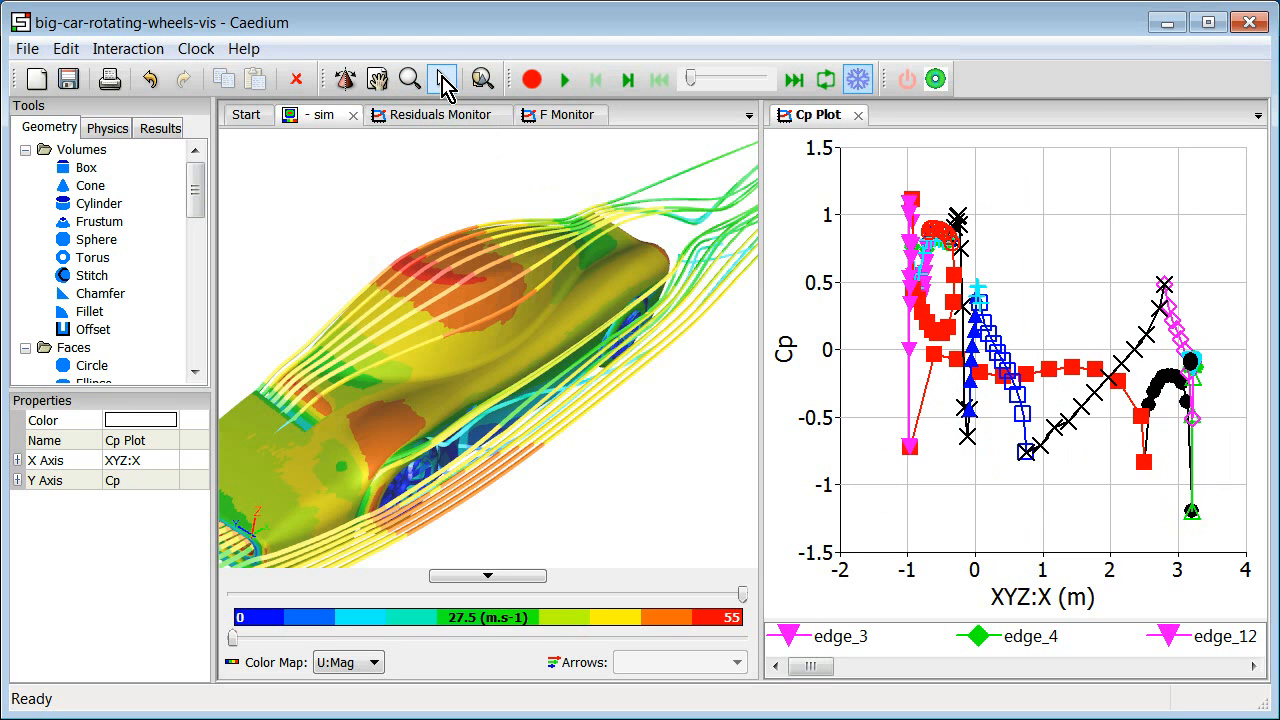
{"action": "mouse_move", "coordinate": [463, 353]}
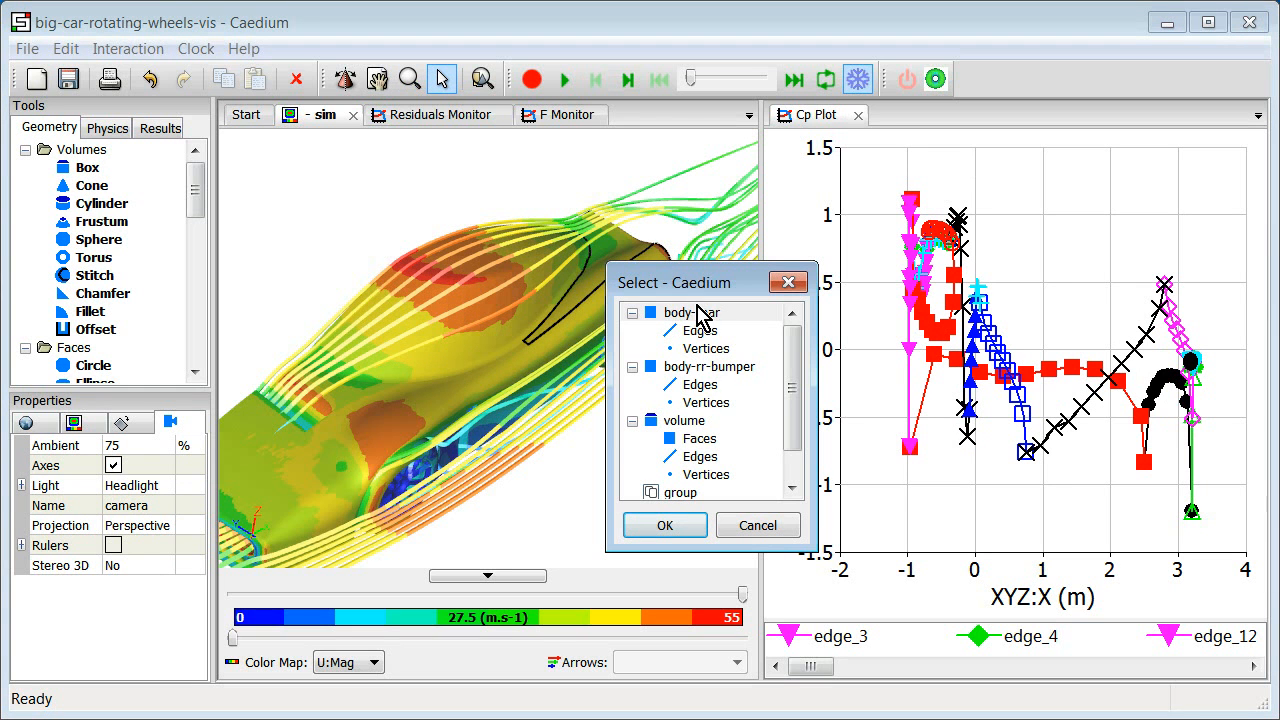
Step: Choose body-car among the overlapping surfaces in the Select dialog
{"action": "left_click", "coordinate": [664, 525]}
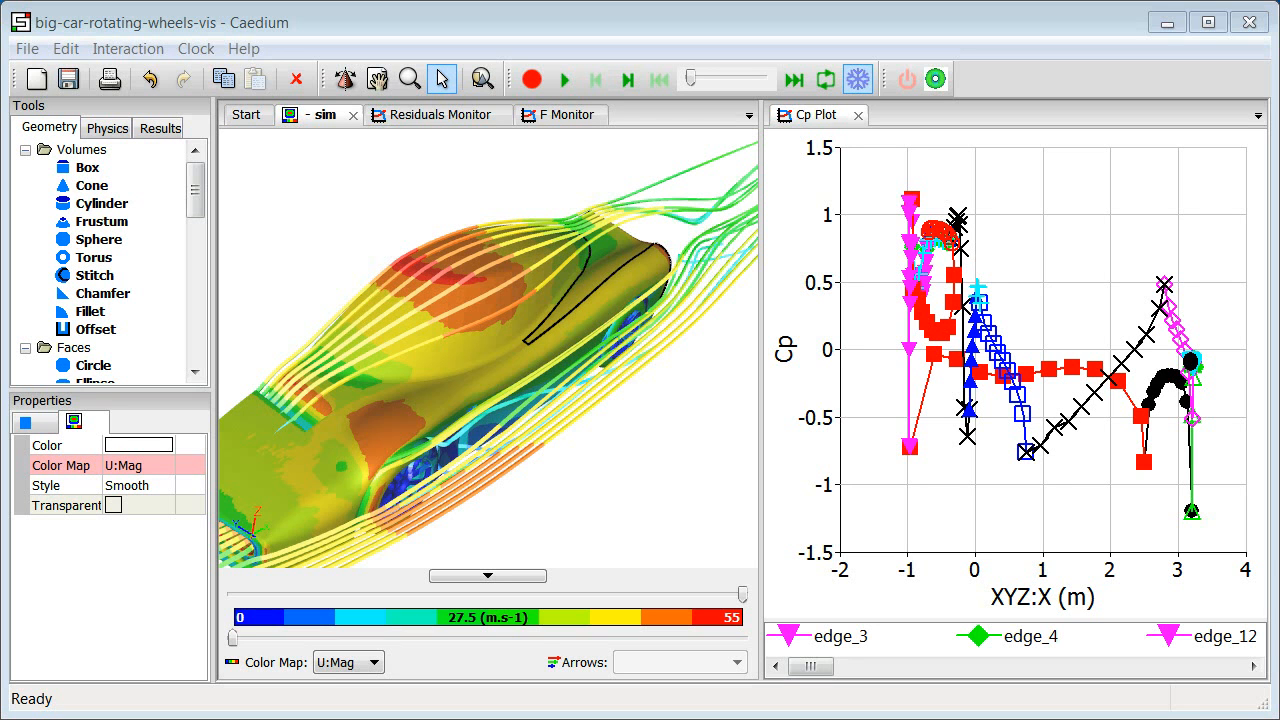
{"action": "mouse_move", "coordinate": [611, 418]}
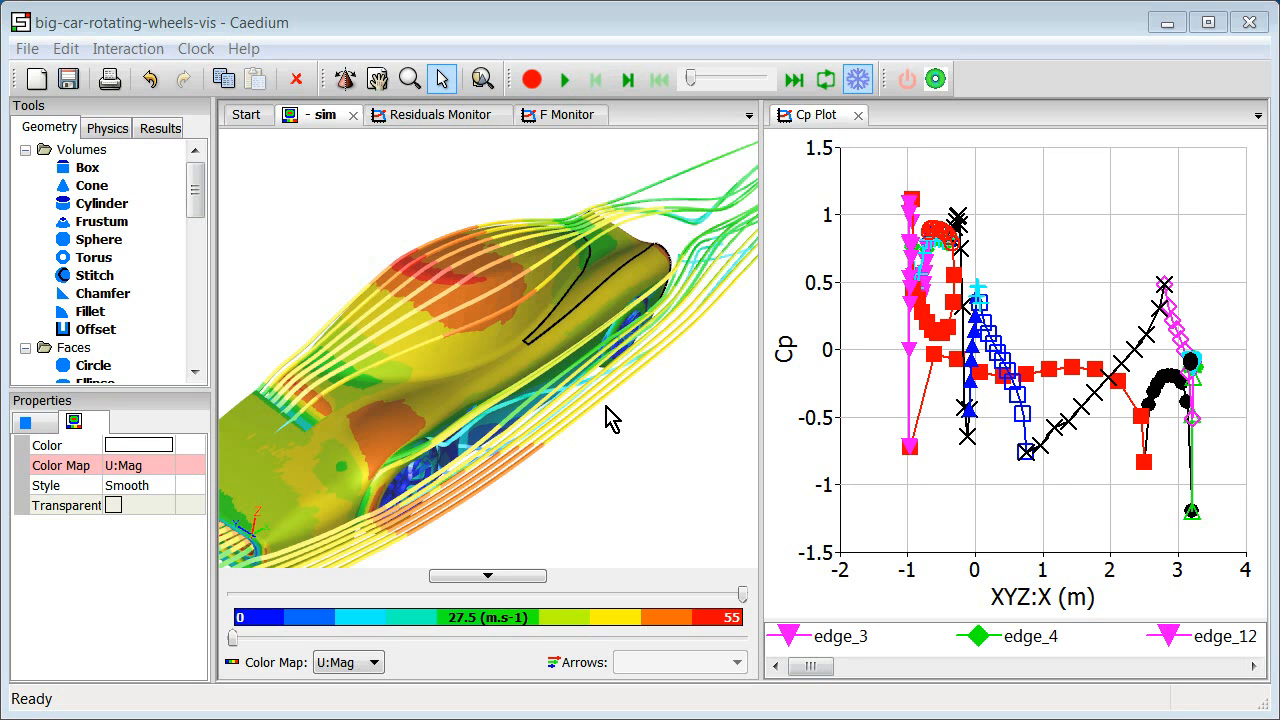
{"action": "mouse_move", "coordinate": [470, 310]}
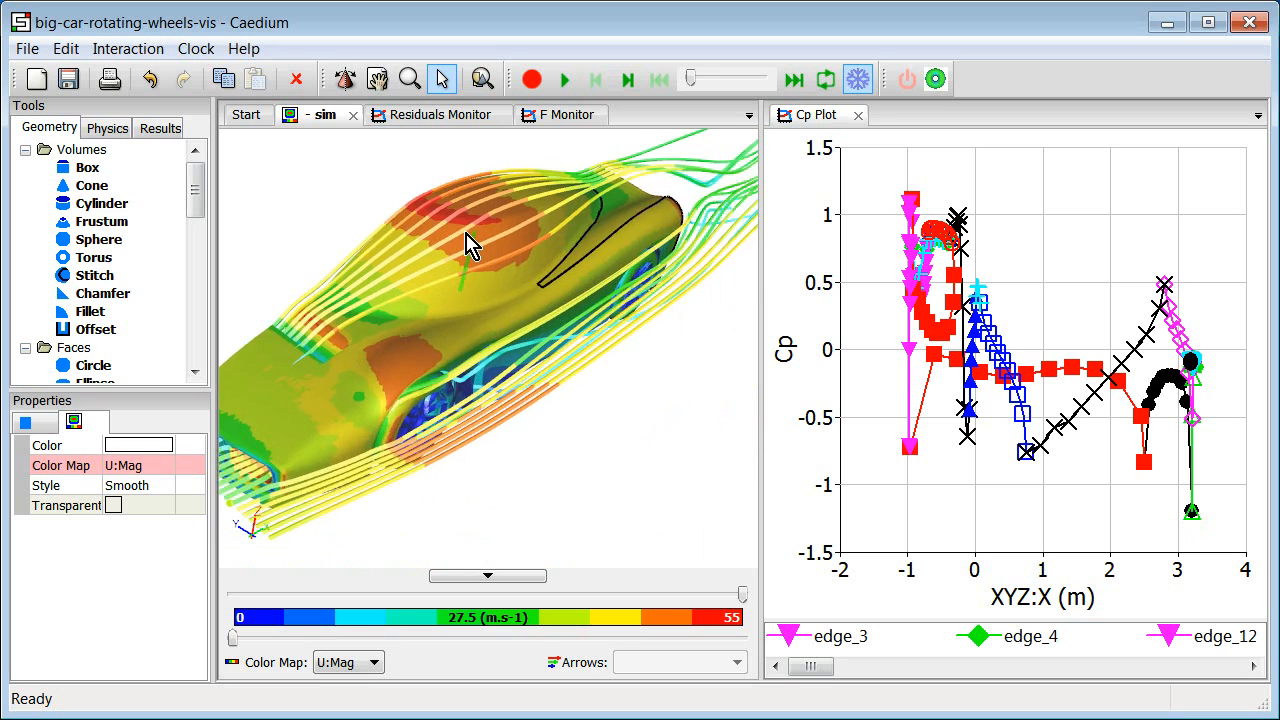
Step: Rotate the car view slightly, then scroll the wheel three notches to zoom out
{"action": "left_click_drag", "start_coordinate": [470, 245], "coordinate": [390, 285]}
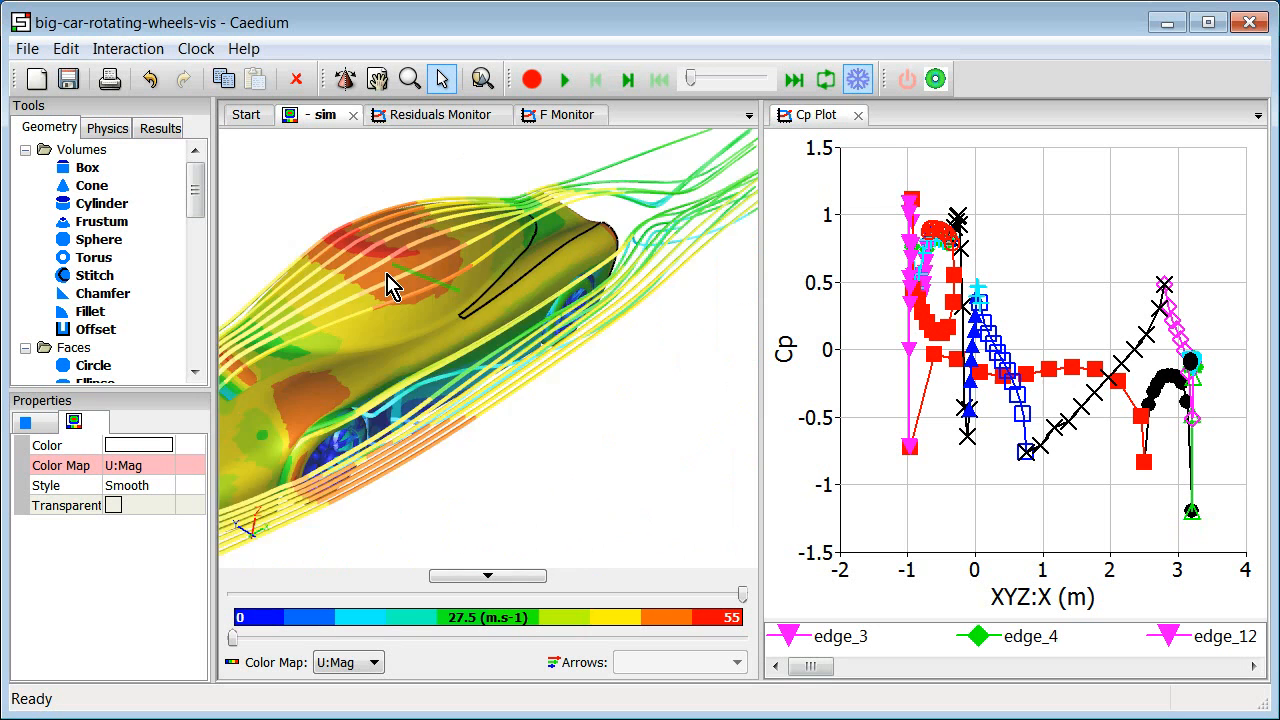
{"action": "left_click_drag", "start_coordinate": [390, 285], "coordinate": [510, 290]}
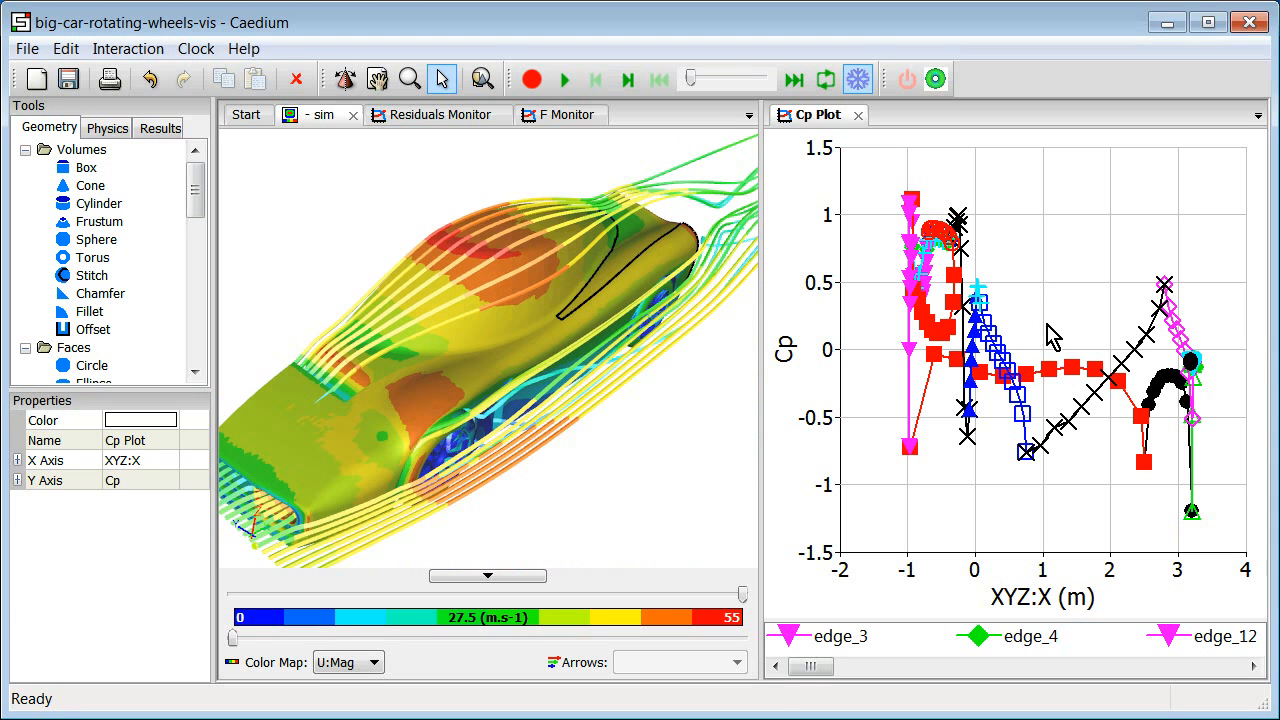
{"action": "mouse_move", "coordinate": [1038, 352]}
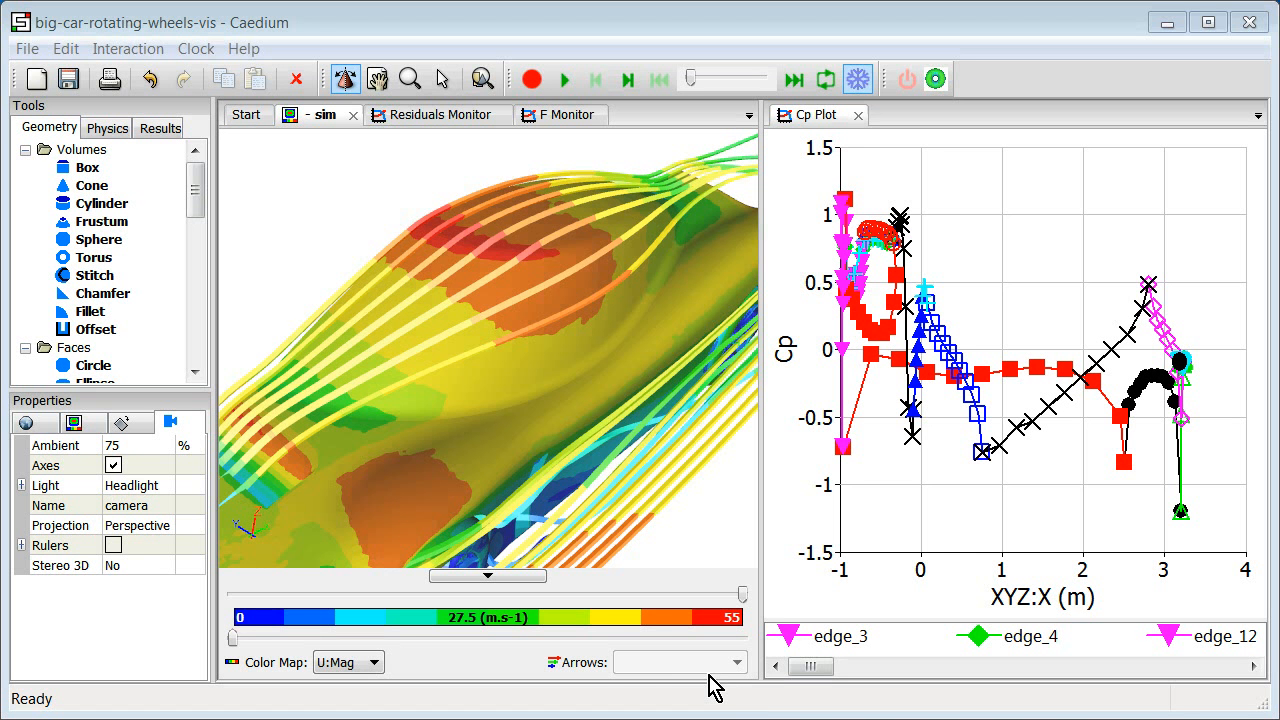
{"action": "mouse_move", "coordinate": [500, 362]}
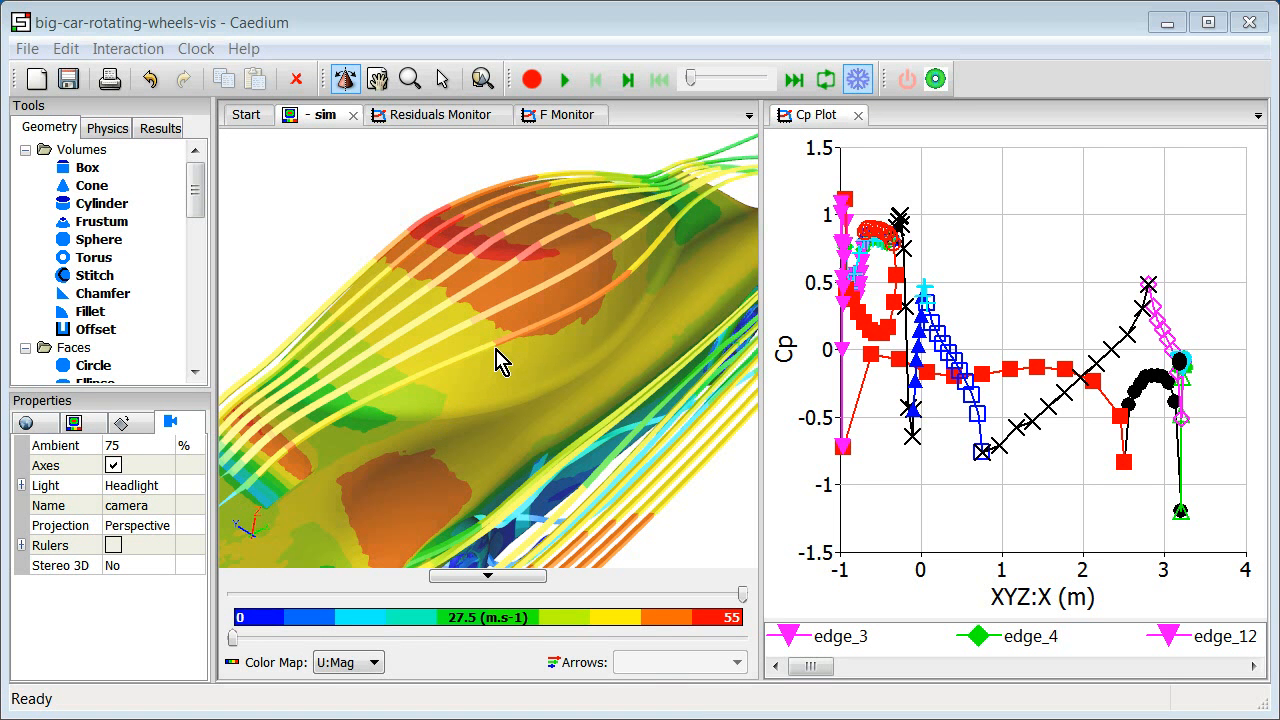
{"action": "mouse_move", "coordinate": [498, 344]}
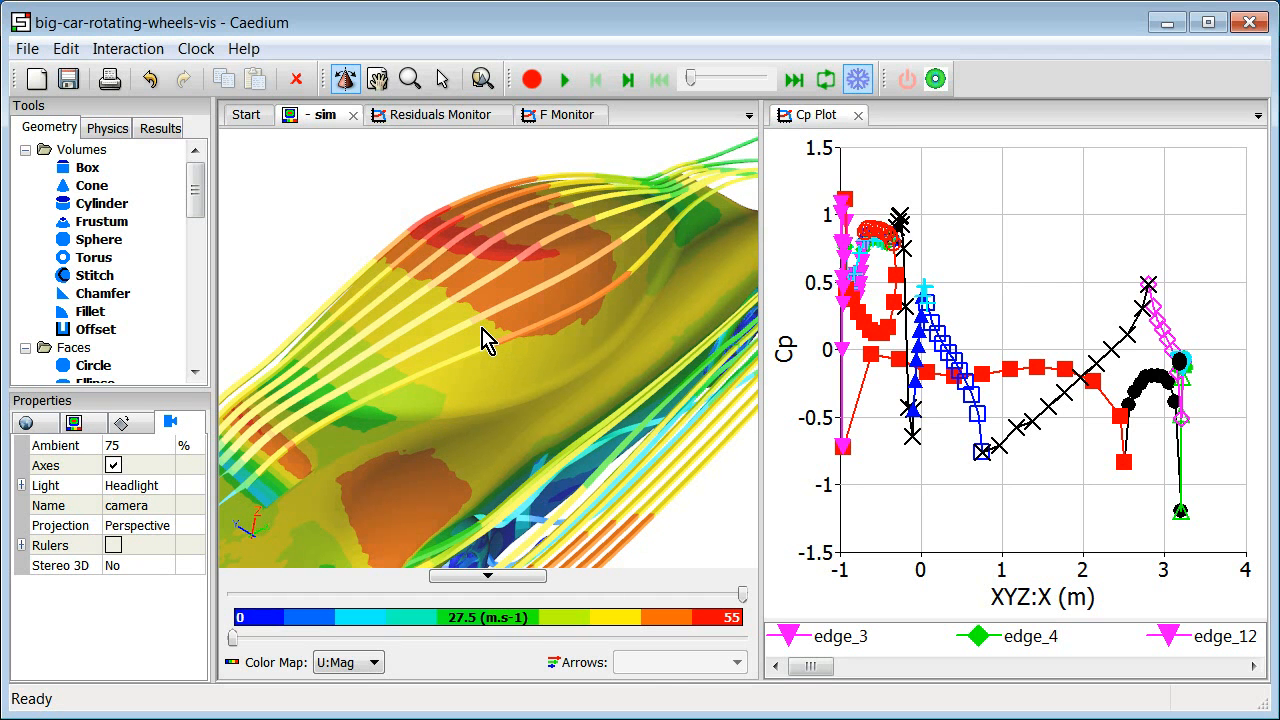
{"action": "scroll", "scroll_direction": "up", "scroll_amount": 3}
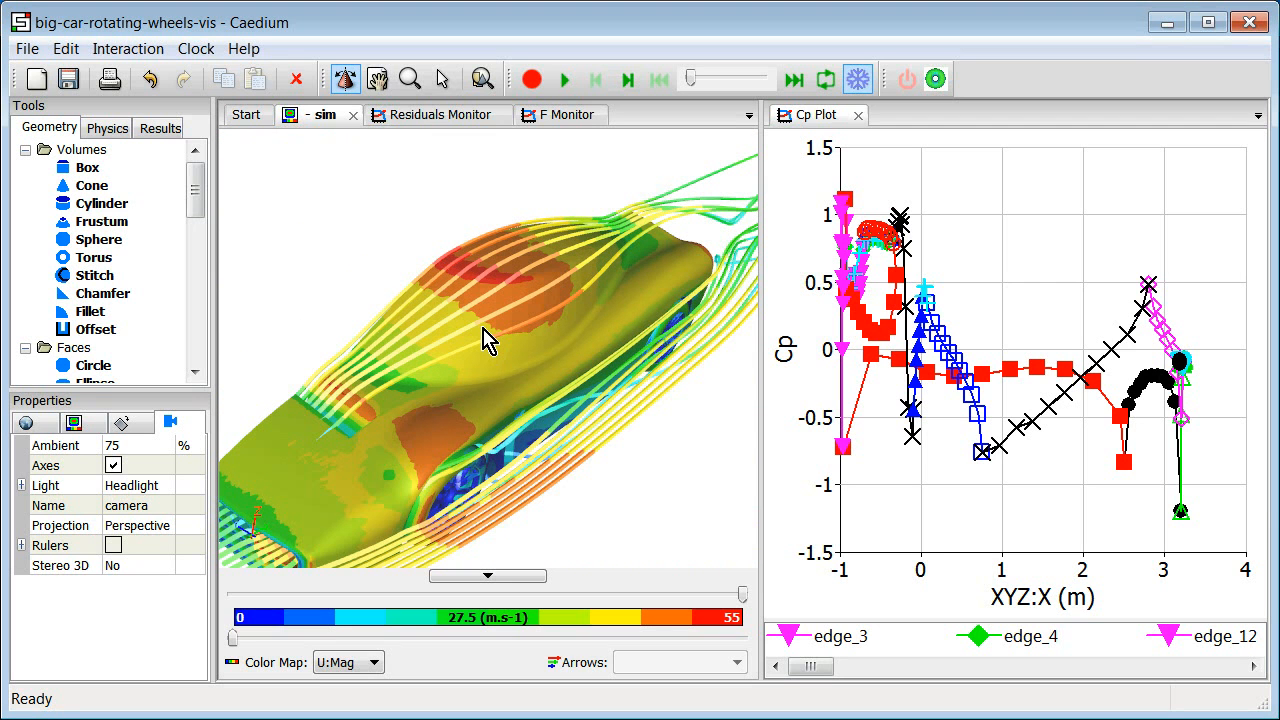
{"action": "mouse_move", "coordinate": [276, 486]}
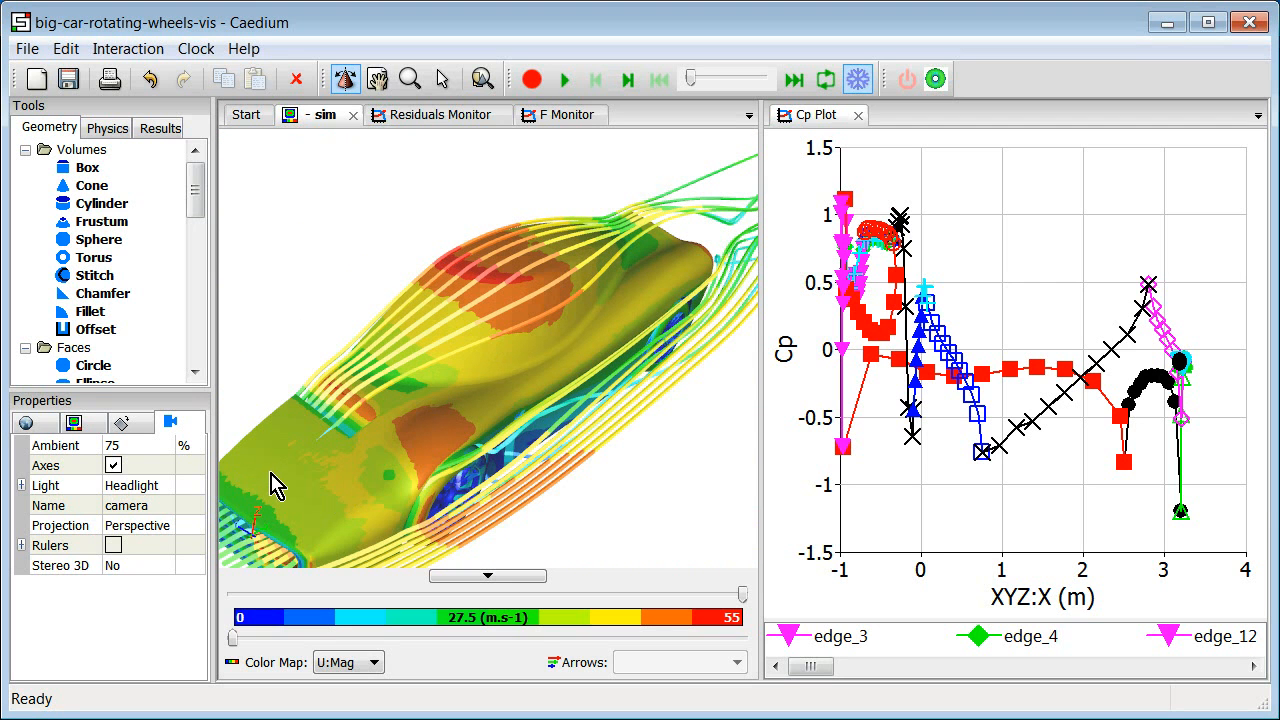
{"action": "mouse_move", "coordinate": [277, 477]}
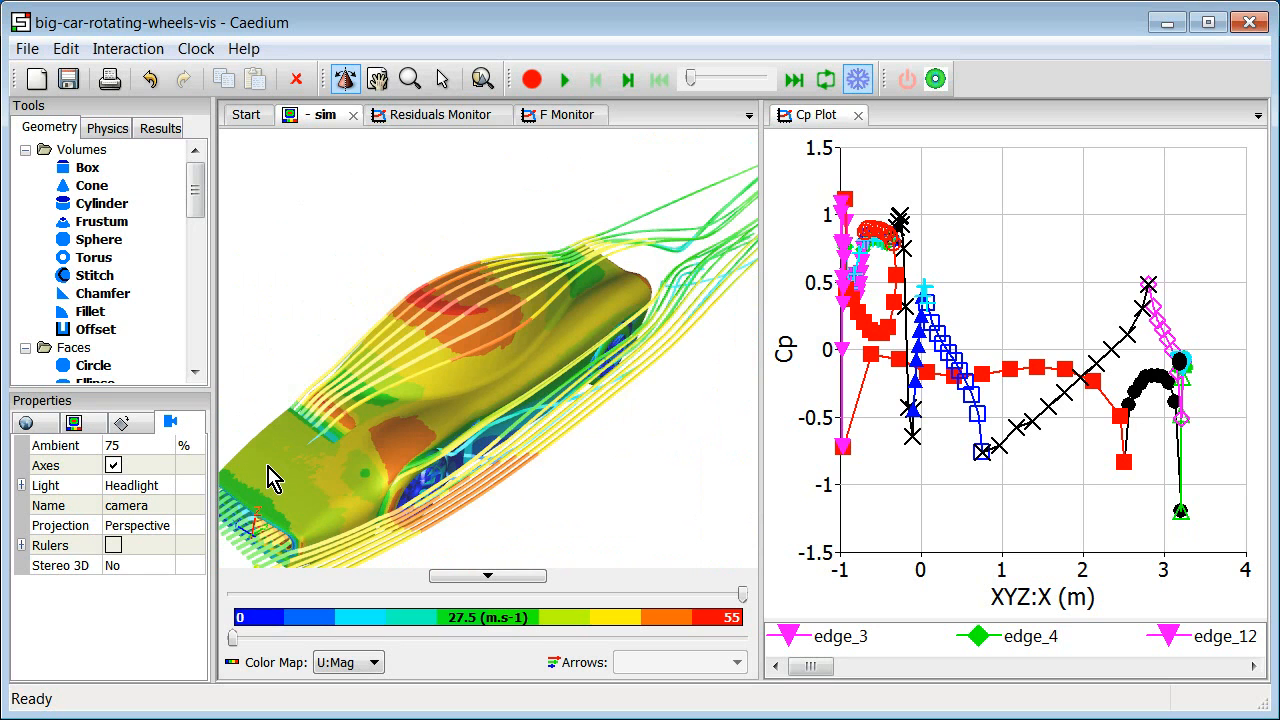
{"action": "mouse_move", "coordinate": [1040, 285]}
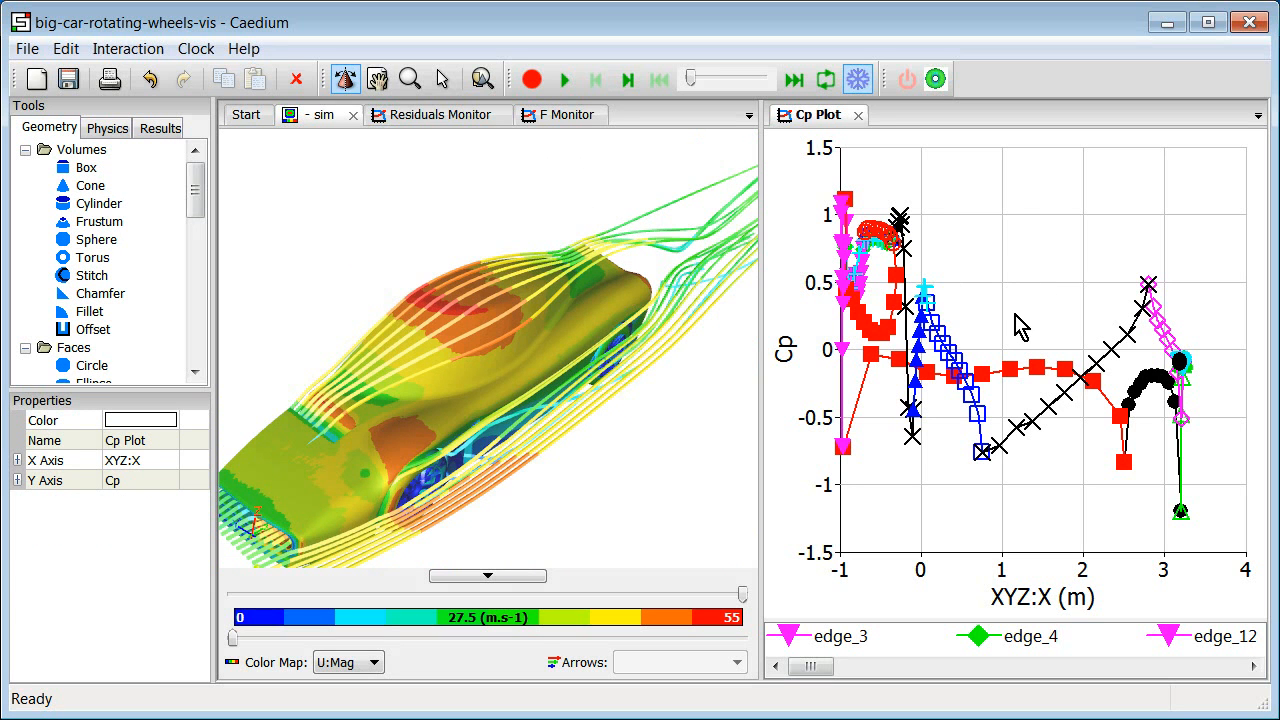
{"action": "mouse_move", "coordinate": [1022, 333]}
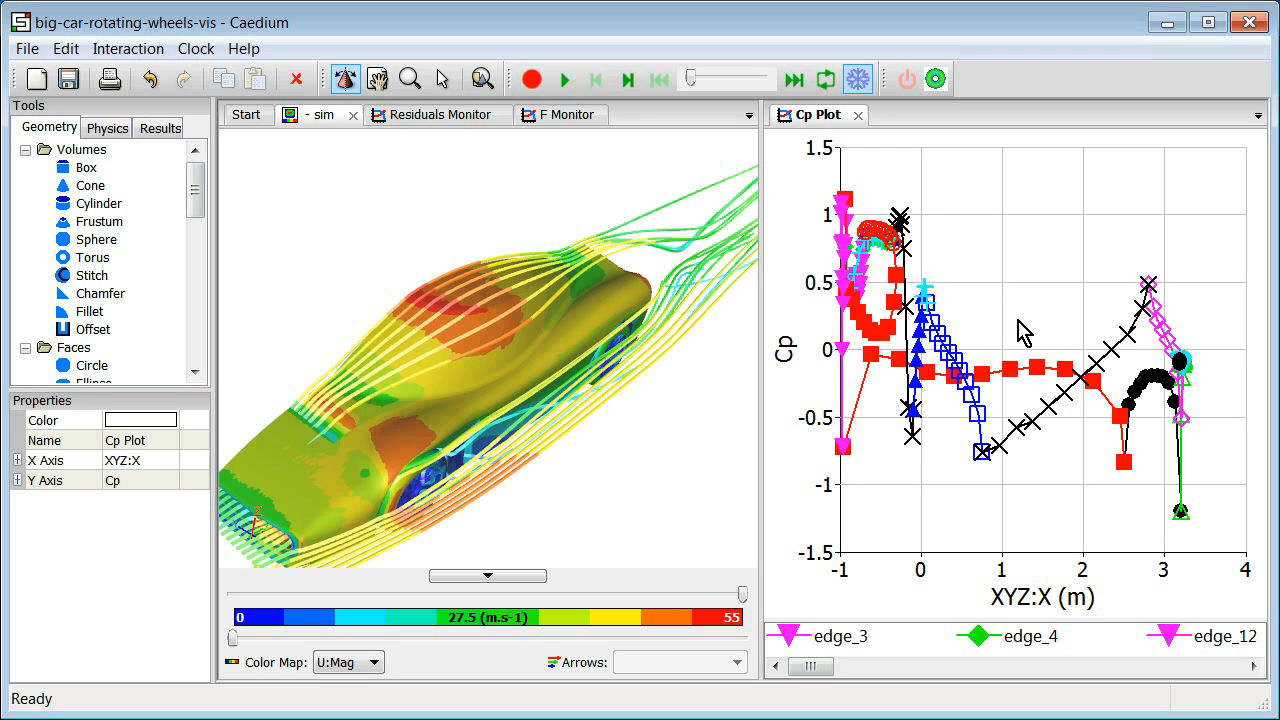
{"action": "mouse_move", "coordinate": [1023, 343]}
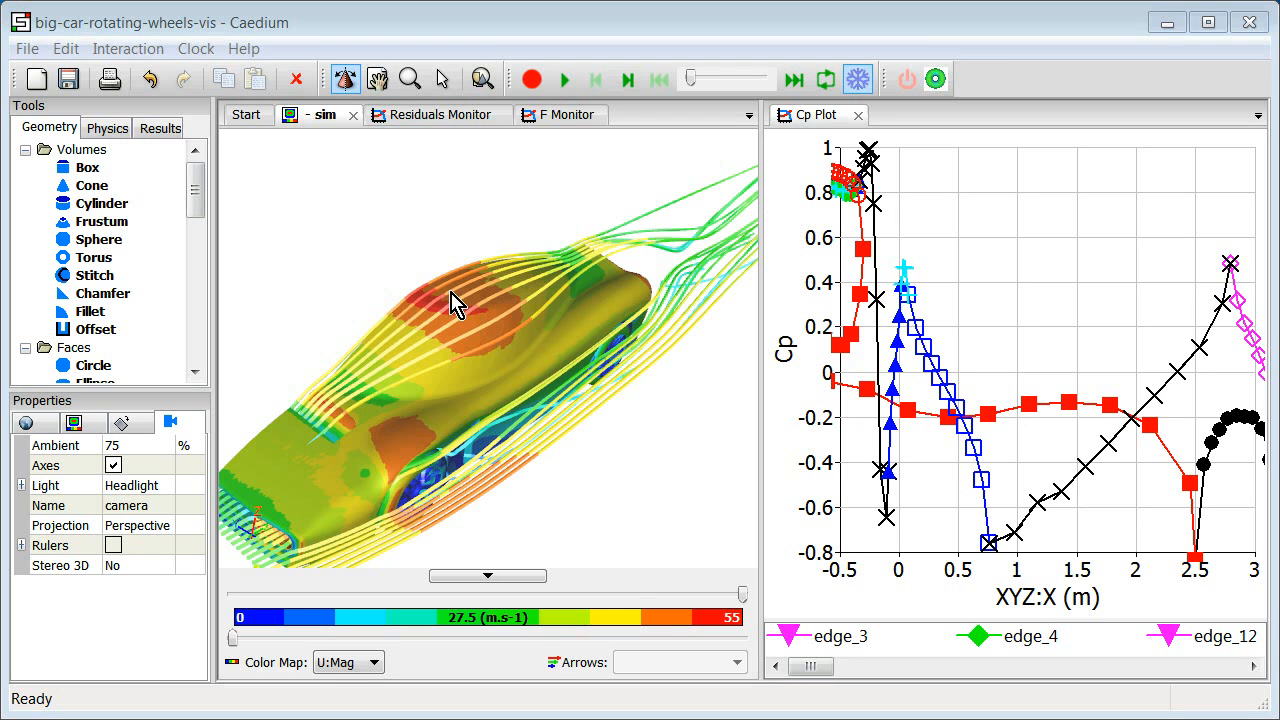
{"action": "mouse_move", "coordinate": [478, 308]}
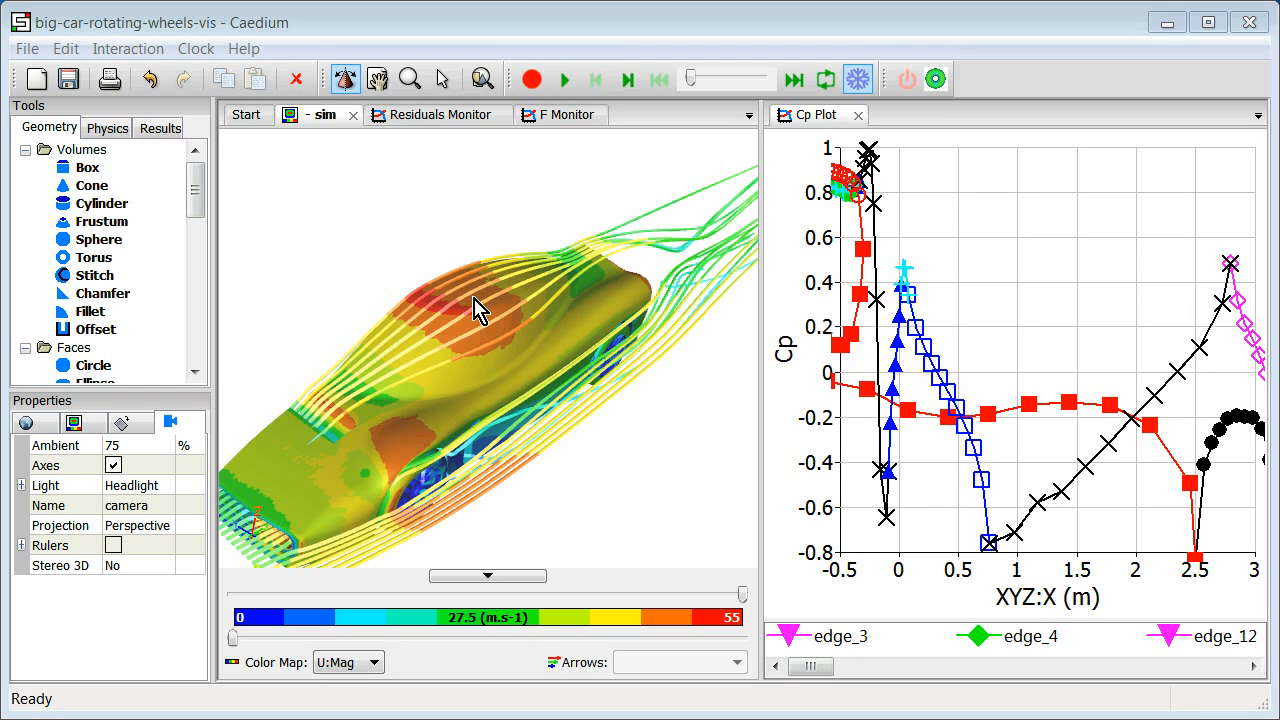
{"action": "mouse_move", "coordinate": [500, 328]}
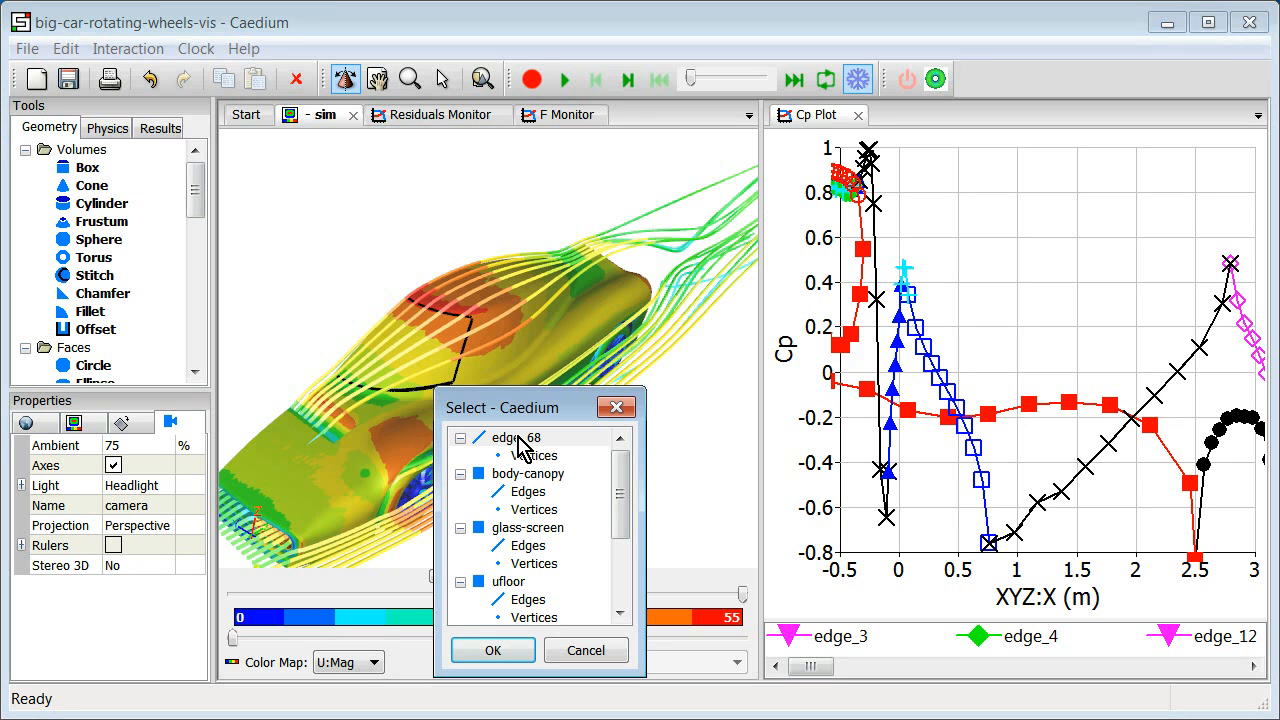
Step: Pick the car roof's overlapping items and choose the body-canopy surface
{"action": "left_click", "coordinate": [528, 473]}
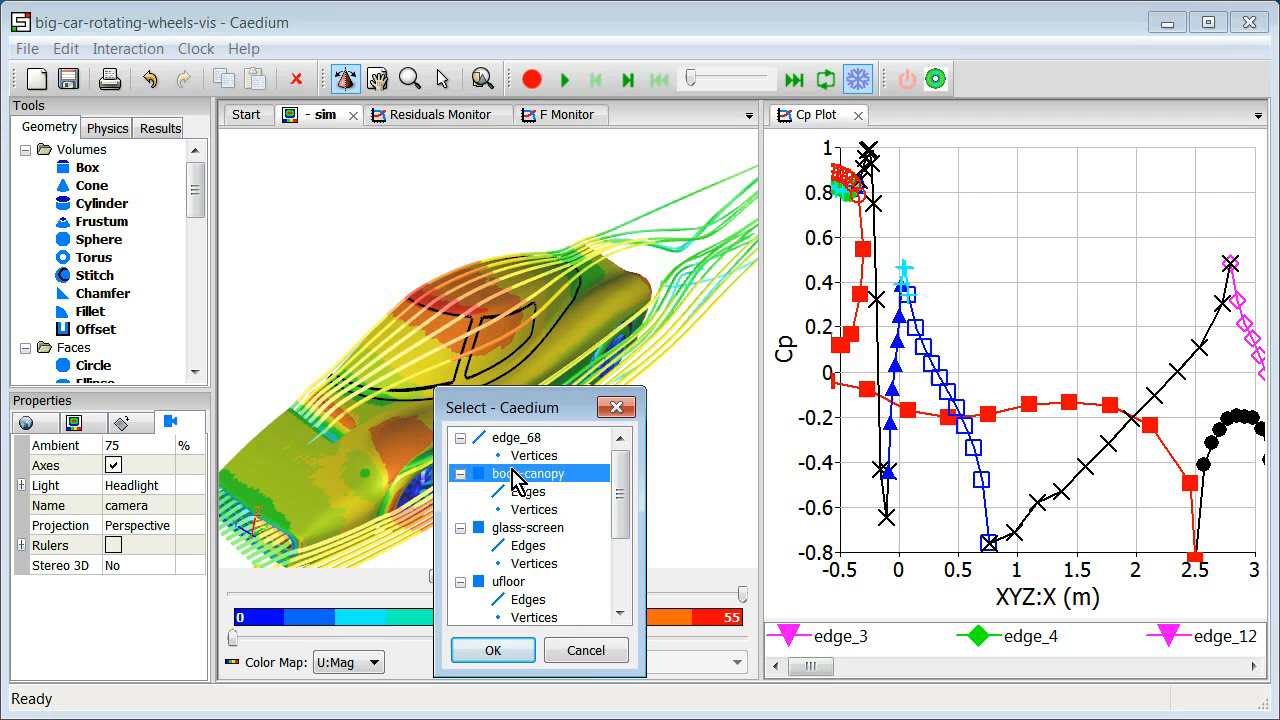
{"action": "left_click", "coordinate": [492, 650]}
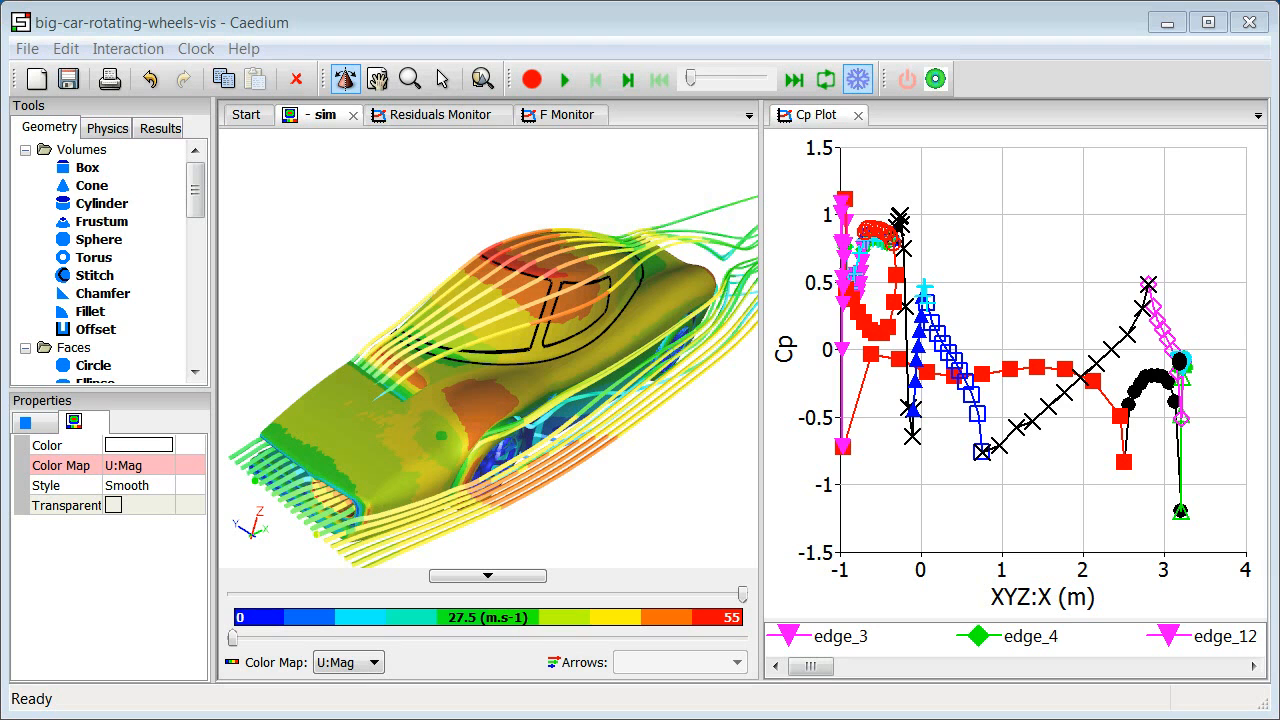
{"action": "mouse_move", "coordinate": [481, 79]}
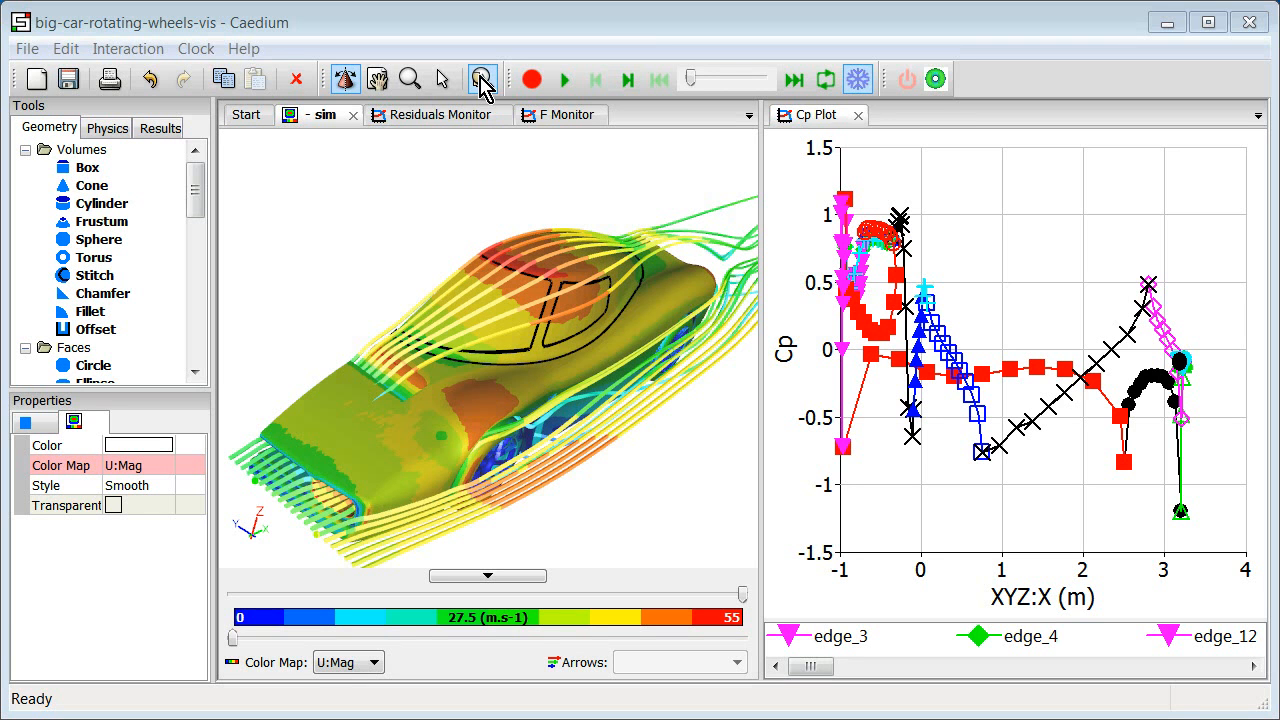
{"action": "mouse_move", "coordinate": [481, 79]}
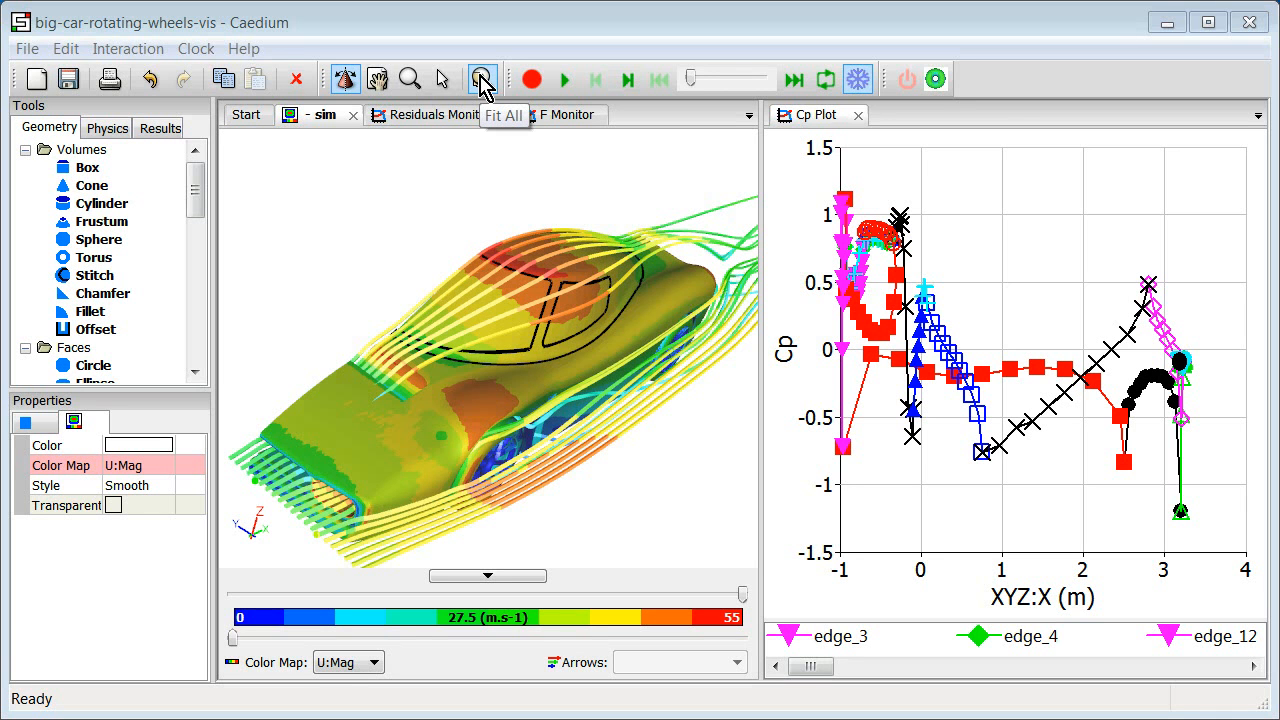
{"action": "mouse_move", "coordinate": [510, 330]}
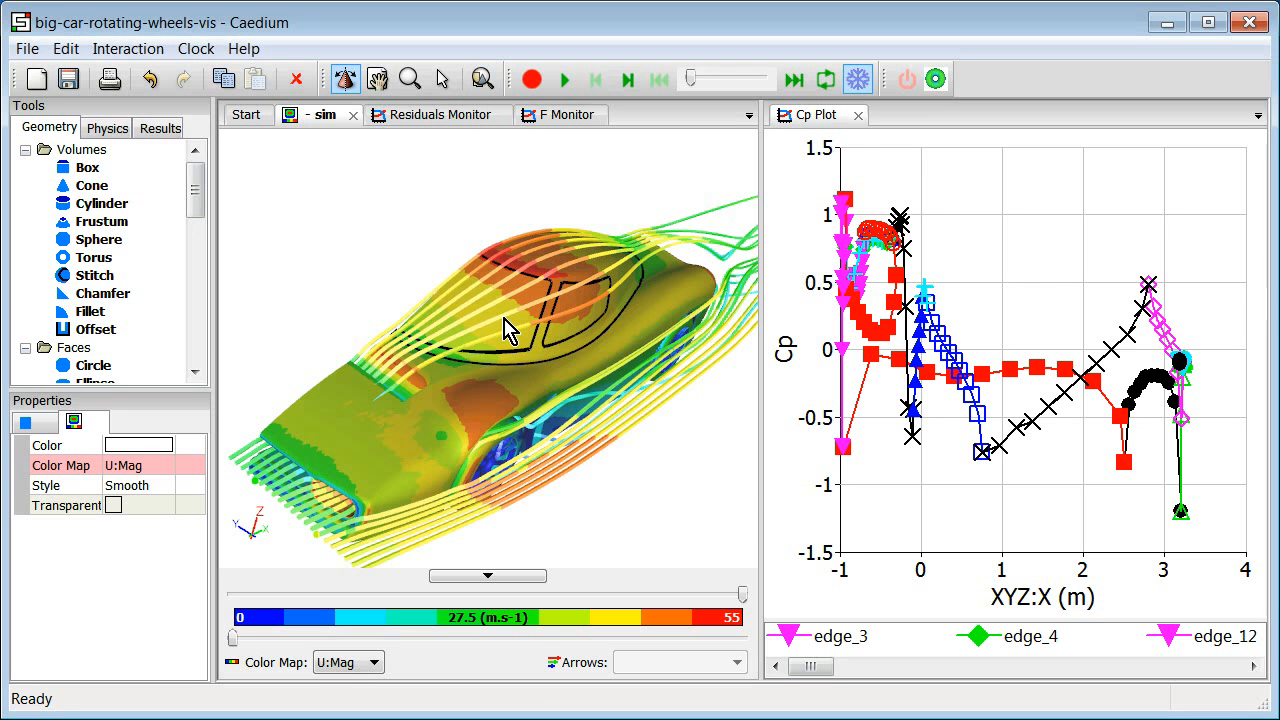
Step: Zoom and orbit close around the canopy, then use Fit All on the whole domain
{"action": "scroll", "scroll_direction": "up", "scroll_amount": 3}
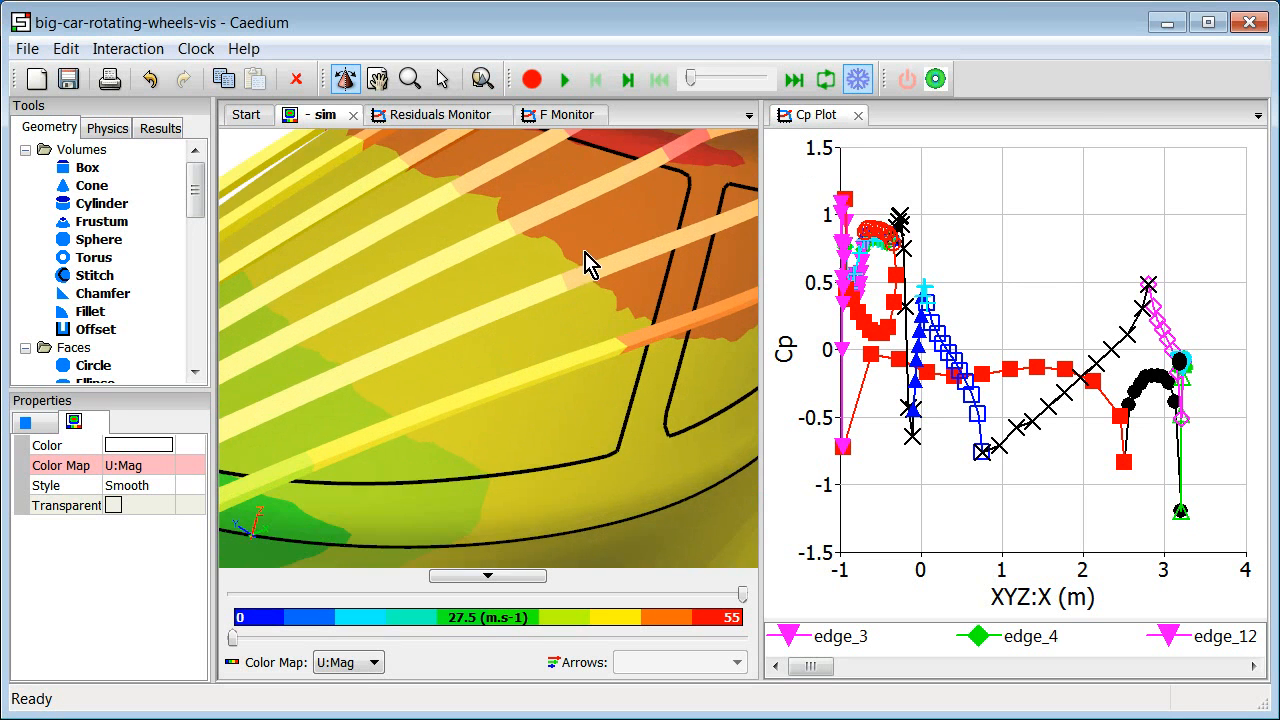
{"action": "left_click_drag", "start_coordinate": [590, 265], "coordinate": [590, 325]}
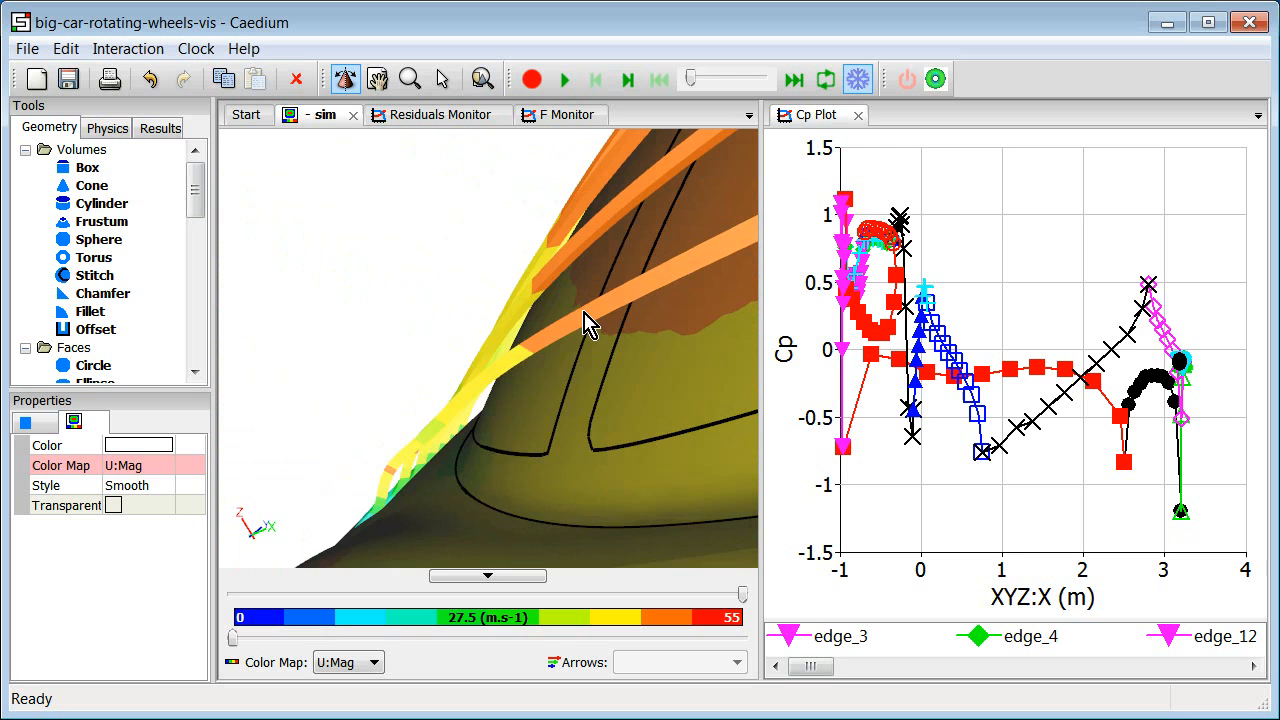
{"action": "left_click", "coordinate": [481, 79]}
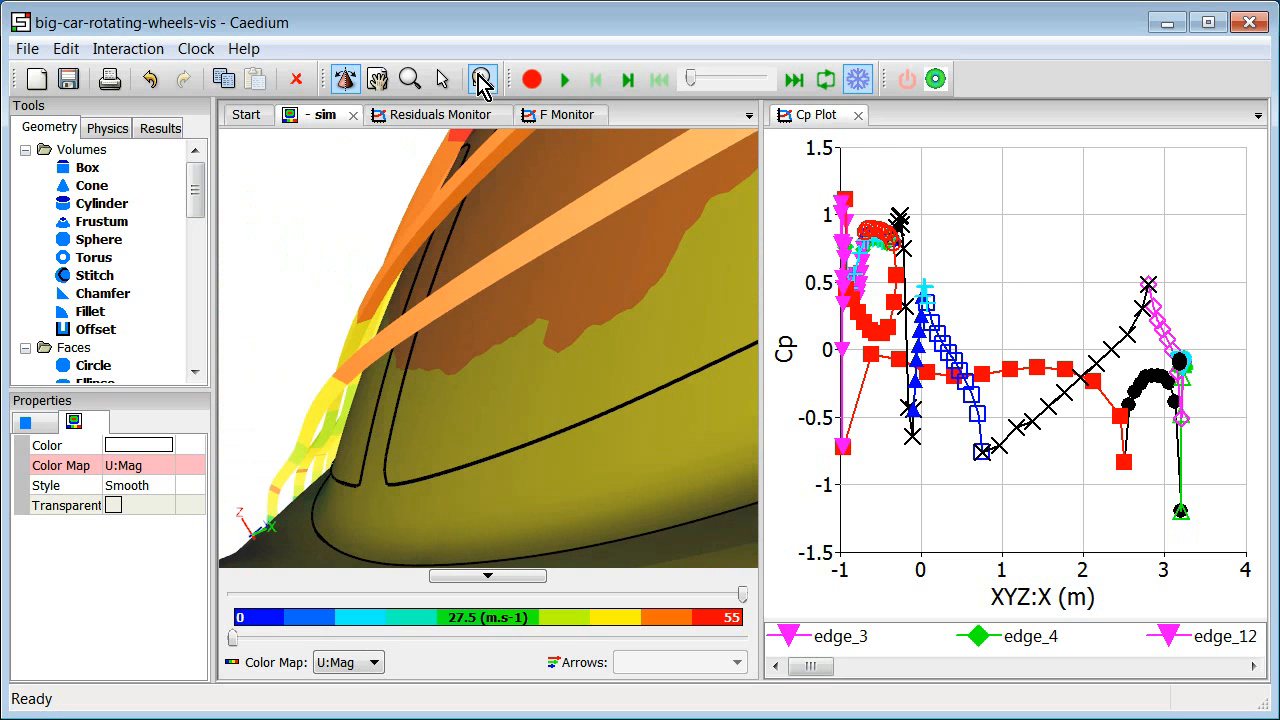
{"action": "mouse_move", "coordinate": [482, 79]}
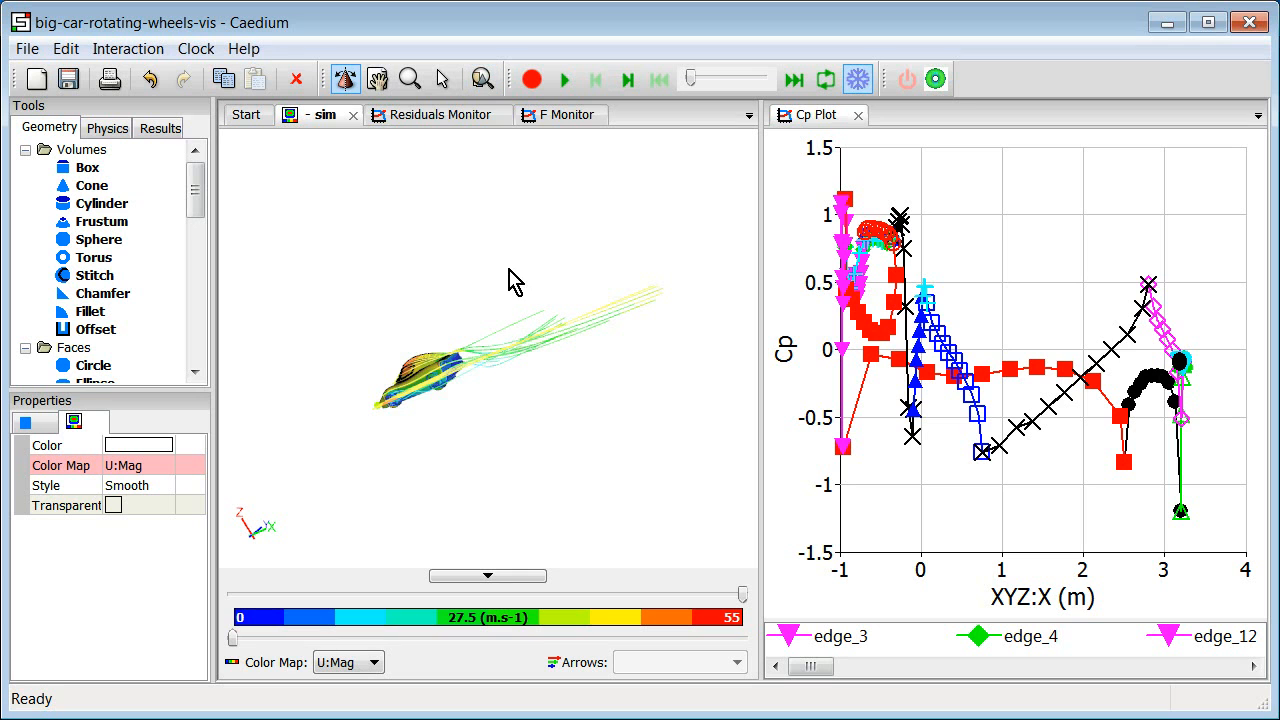
{"action": "mouse_move", "coordinate": [1035, 340]}
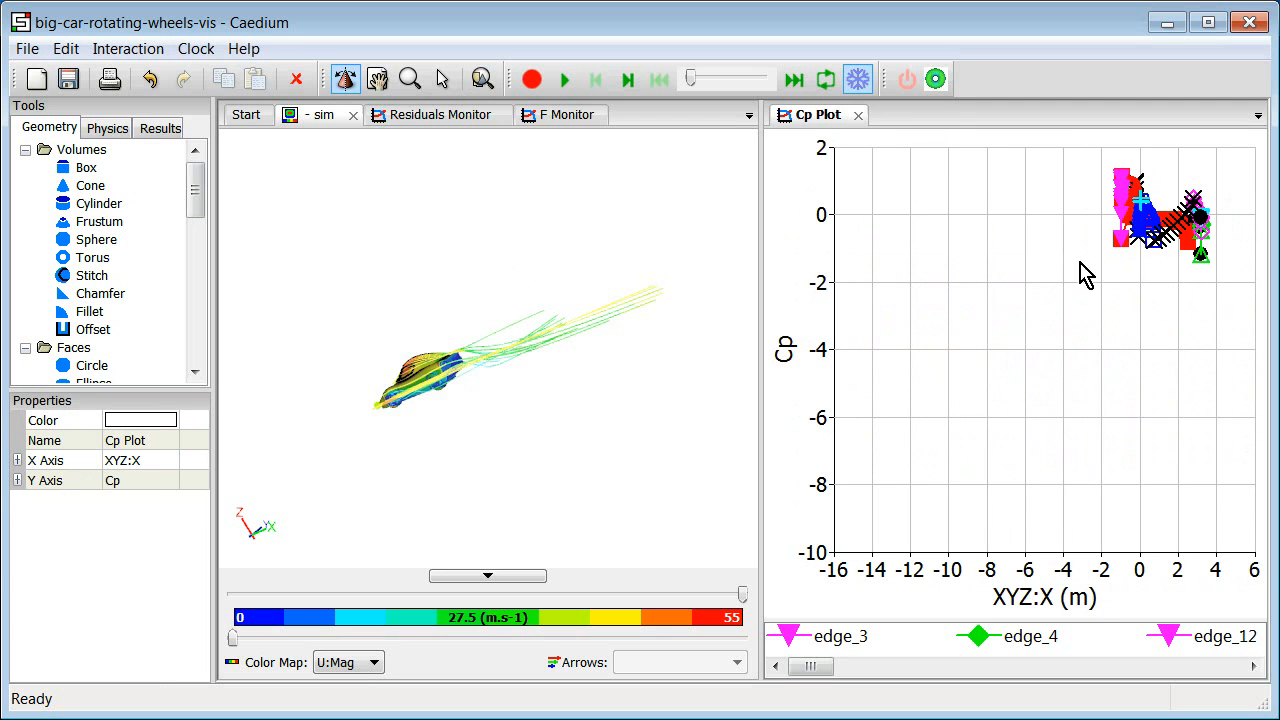
{"action": "mouse_move", "coordinate": [1037, 278]}
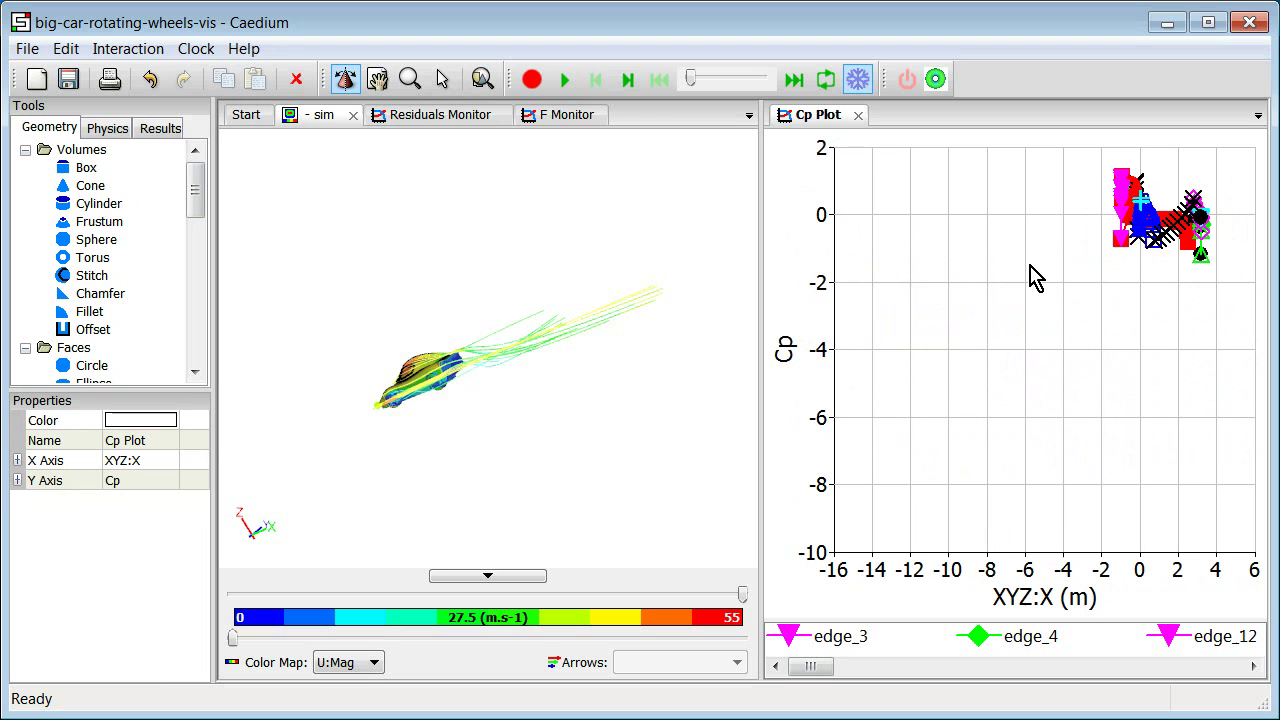
{"action": "mouse_move", "coordinate": [955, 273]}
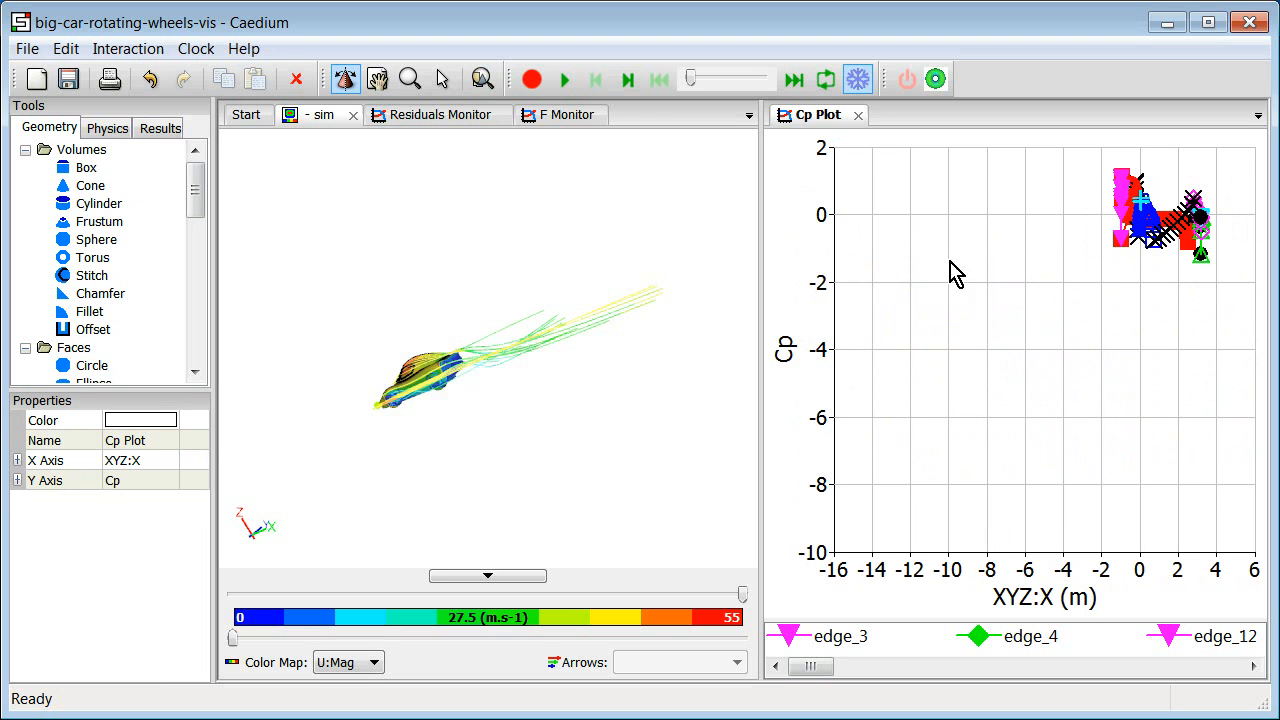
Step: Apply Fit All twice to restore the Cp plot's data range
{"action": "left_click", "coordinate": [482, 79]}
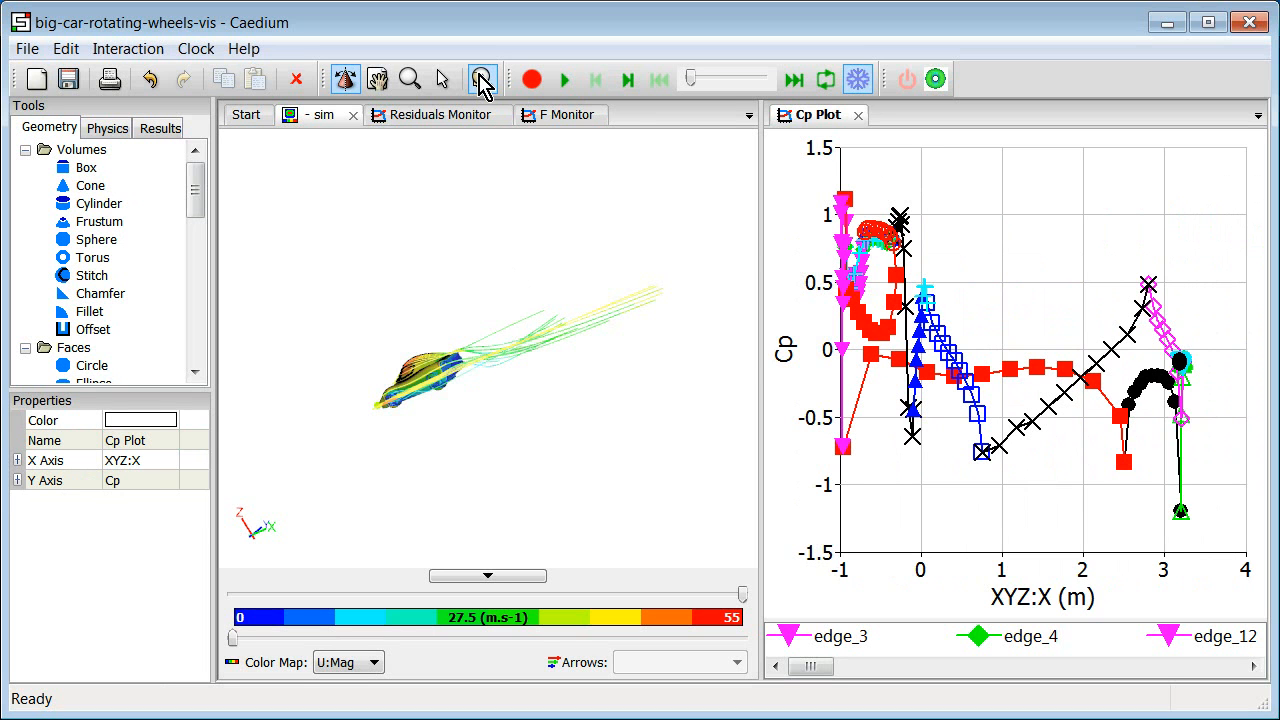
{"action": "left_click", "coordinate": [482, 79]}
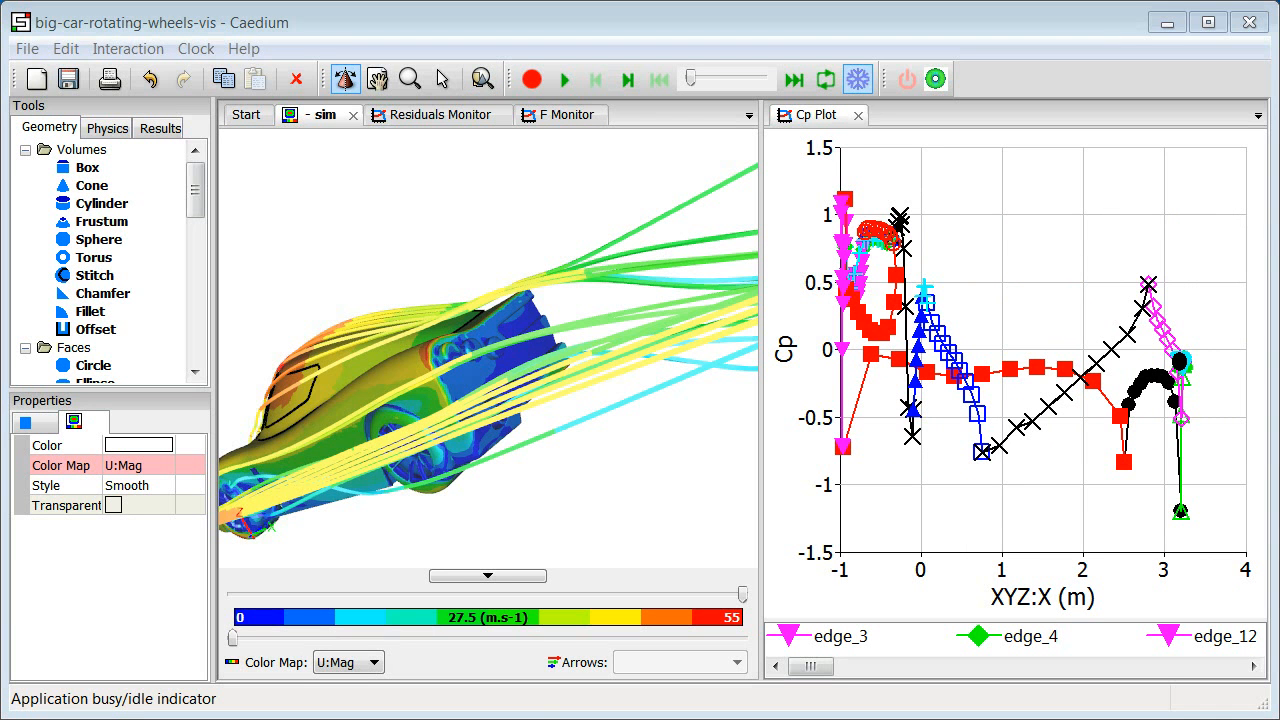